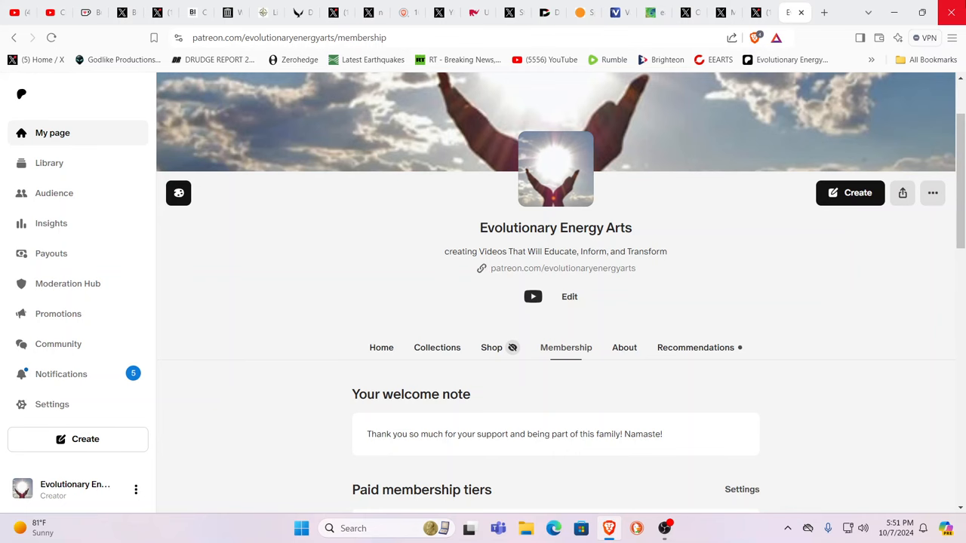
{"action": "mouse_move", "coordinate": [758, 19]}
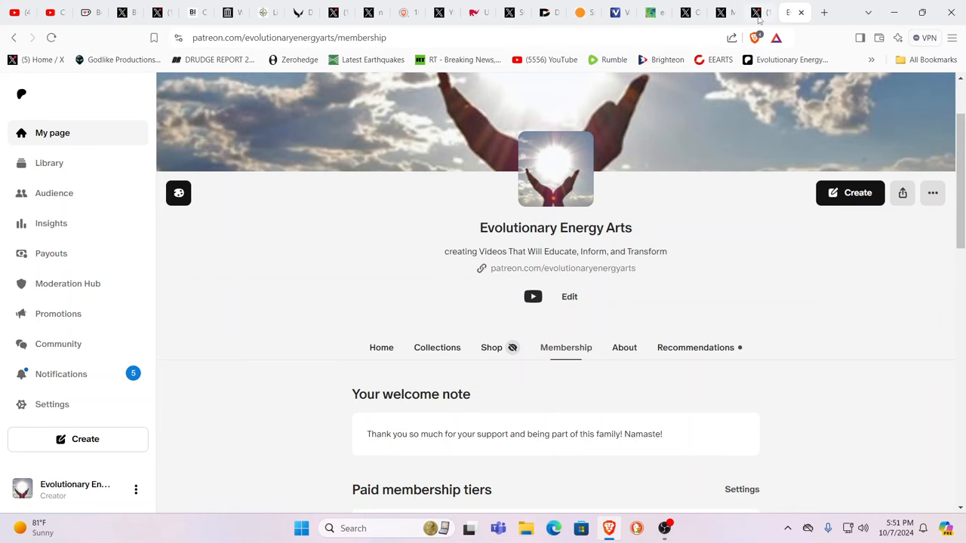
Switch to Mario Nawfal's American Water Works hack post and scroll through the article
{"action": "left_click", "coordinate": [756, 12]}
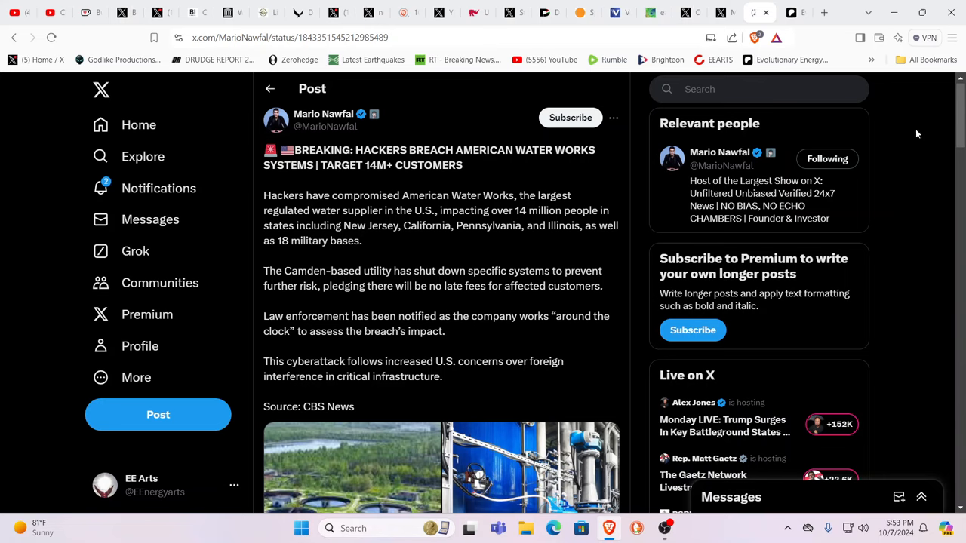
{"action": "mouse_move", "coordinate": [919, 137]}
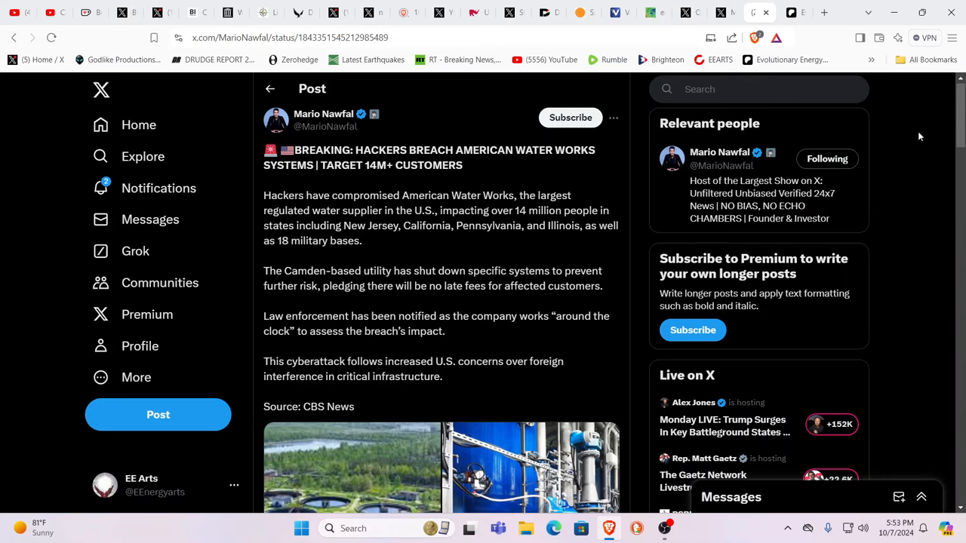
{"action": "mouse_move", "coordinate": [948, 138]}
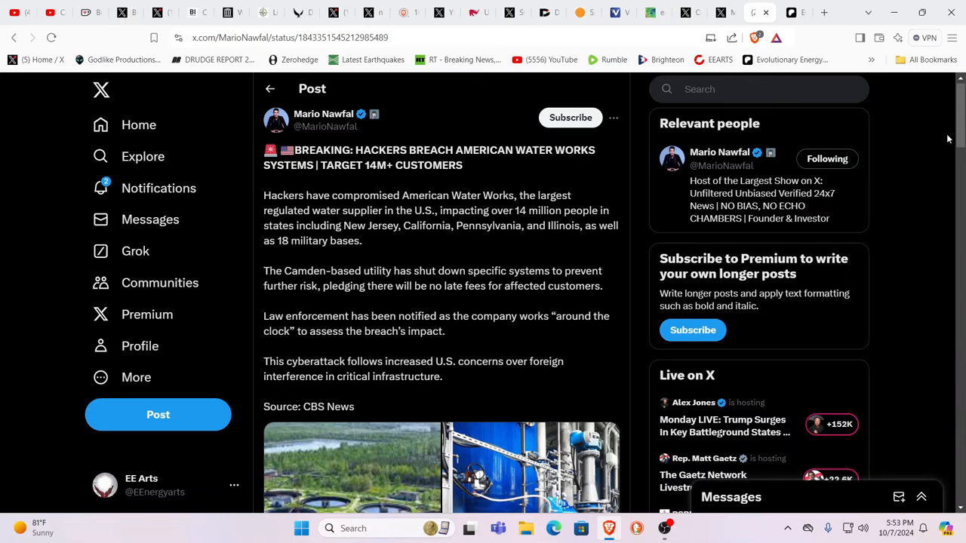
{"action": "mouse_move", "coordinate": [946, 138]}
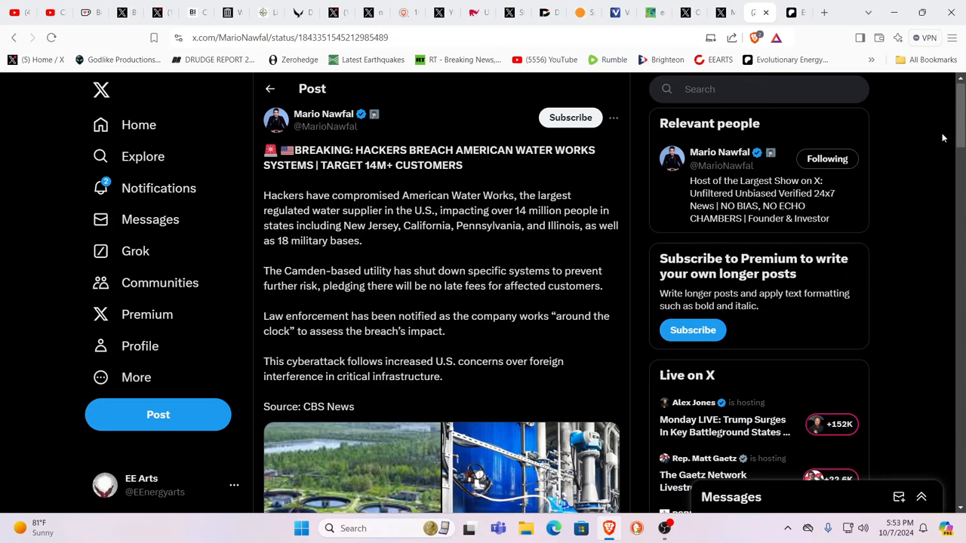
{"action": "mouse_move", "coordinate": [928, 138]}
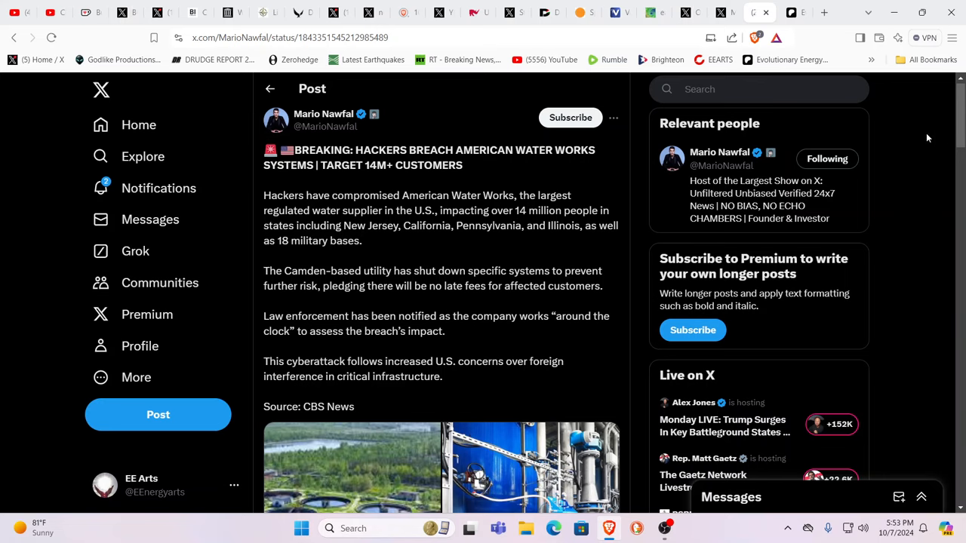
{"action": "mouse_move", "coordinate": [434, 260]}
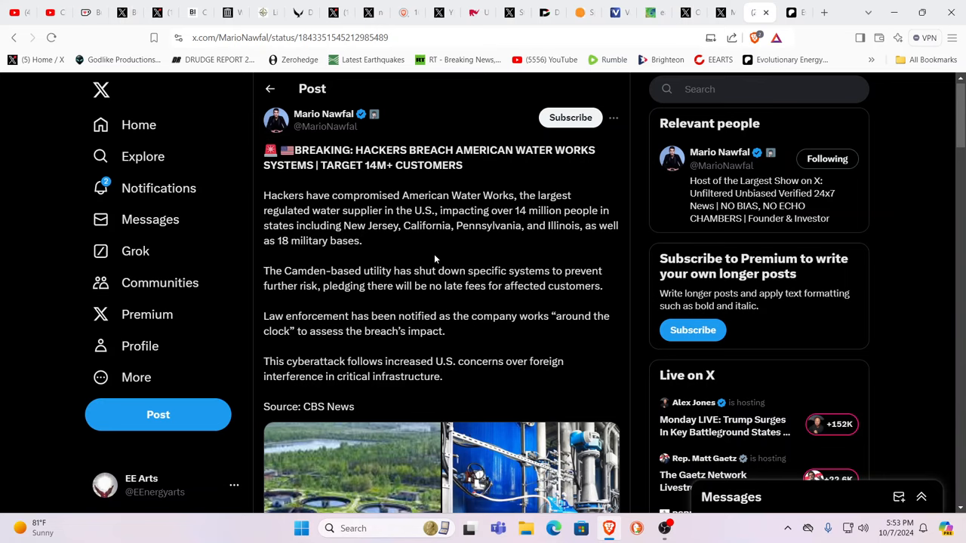
{"action": "mouse_move", "coordinate": [508, 290]}
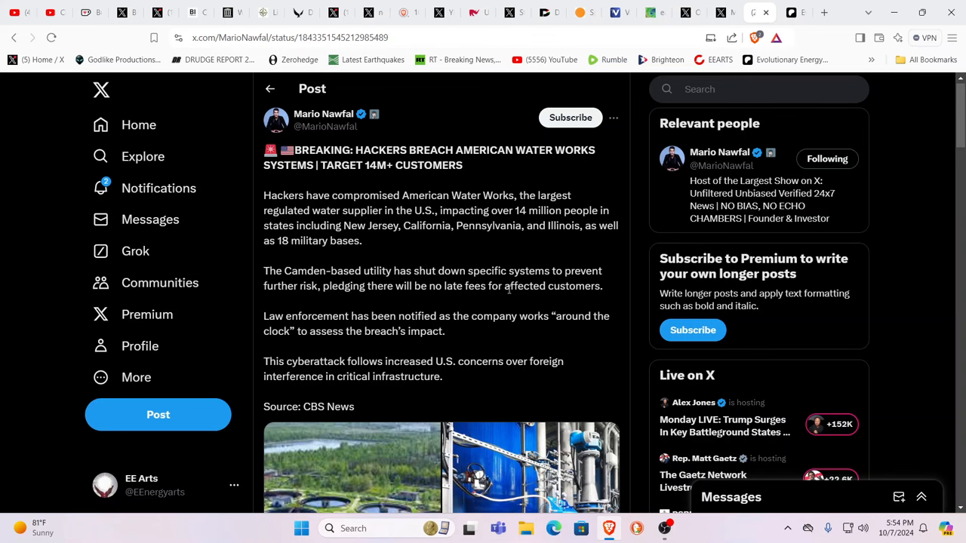
{"action": "scroll", "scroll_direction": "down", "scroll_amount": 3}
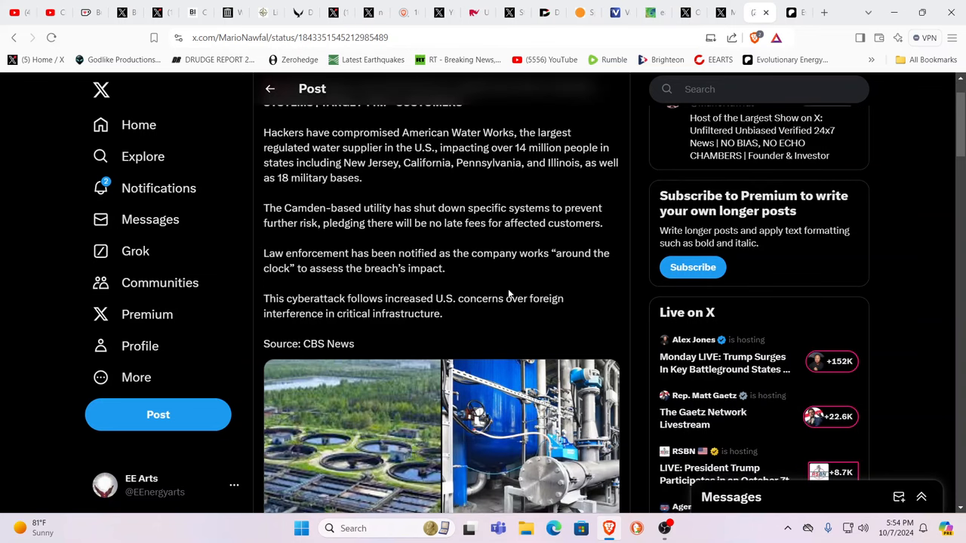
{"action": "scroll", "scroll_direction": "down", "scroll_amount": 3}
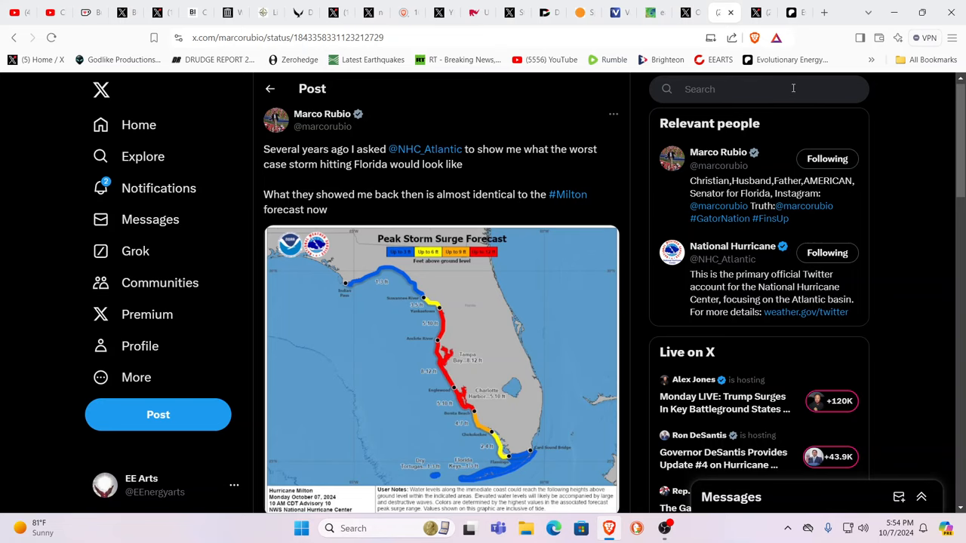
{"action": "mouse_move", "coordinate": [836, 33]}
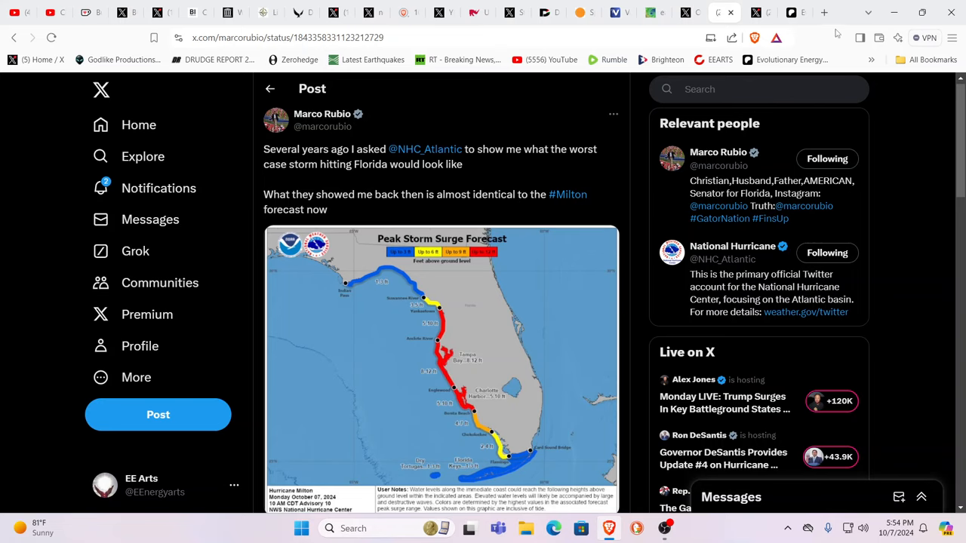
Go to the X home tab and search for 'iran'
{"action": "left_click", "coordinate": [823, 13]}
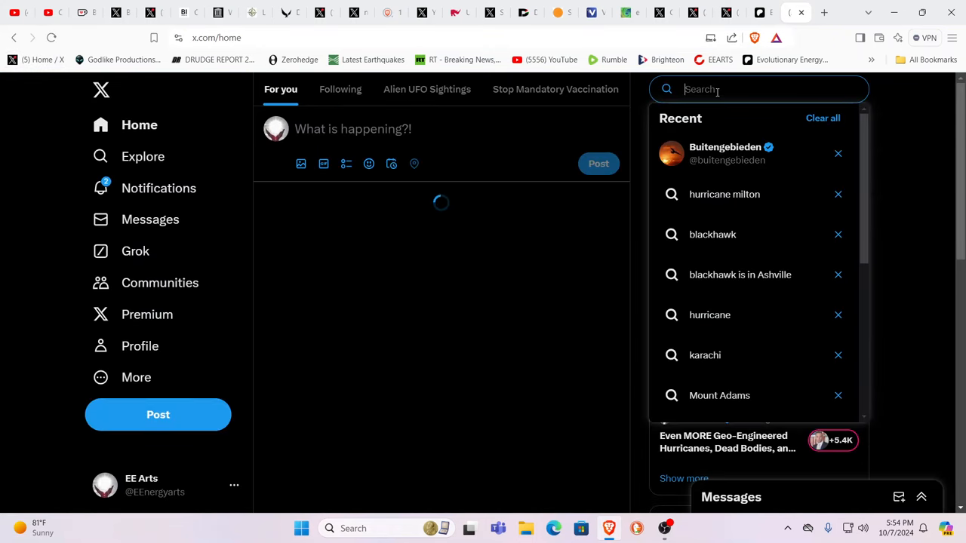
{"action": "type", "text": "iran"}
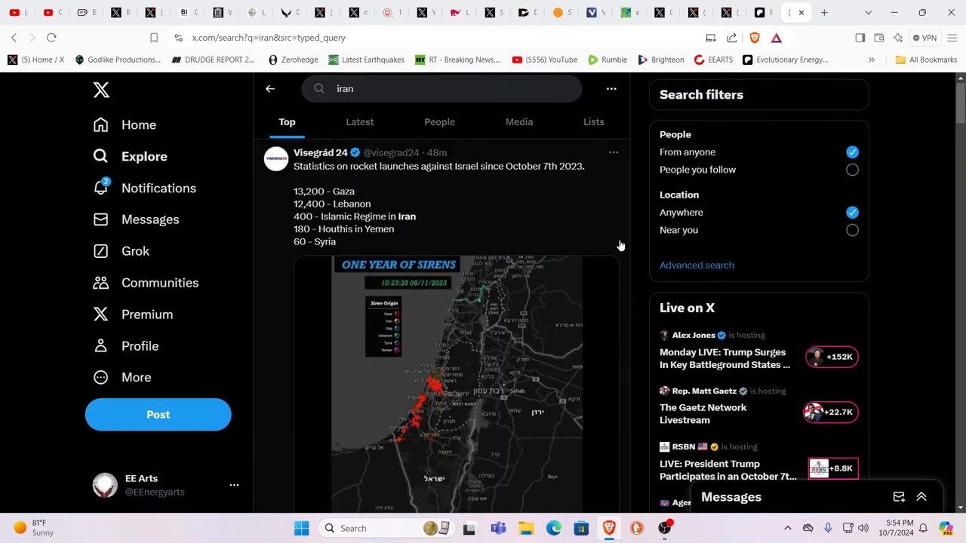
Scroll through the 'iran' results down to Visegrád 24's Reza Pahlavi speech post
{"action": "scroll", "scroll_direction": "down", "scroll_amount": 3}
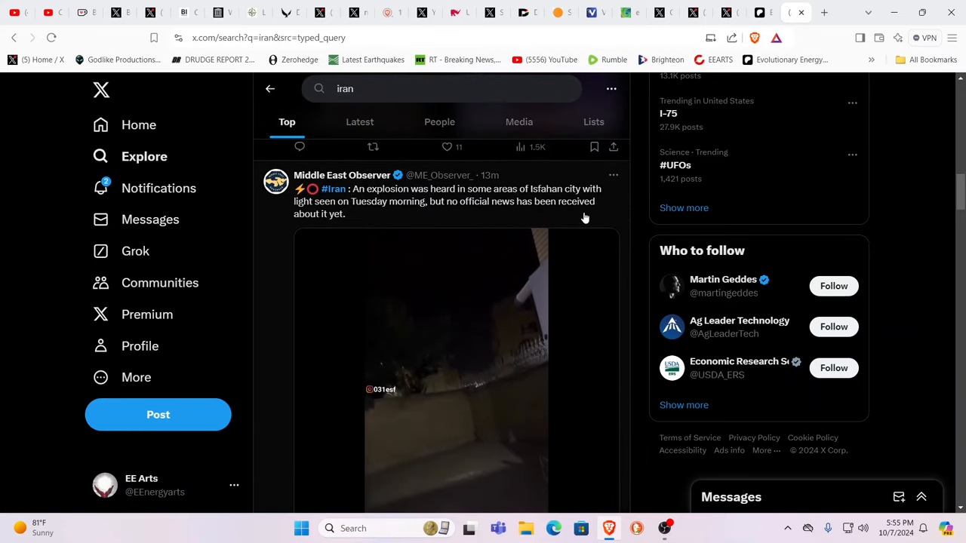
{"action": "scroll", "scroll_direction": "down", "scroll_amount": 3}
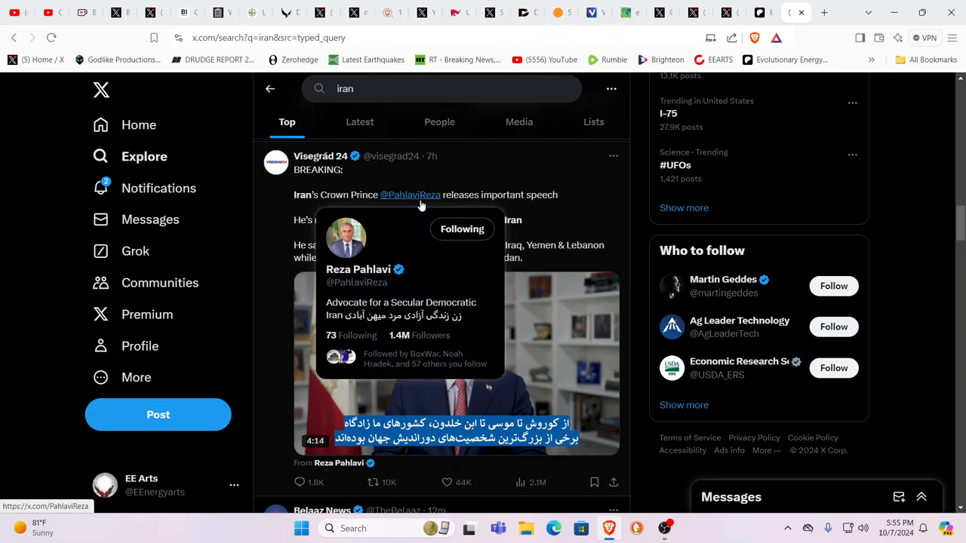
{"action": "mouse_move", "coordinate": [583, 214]}
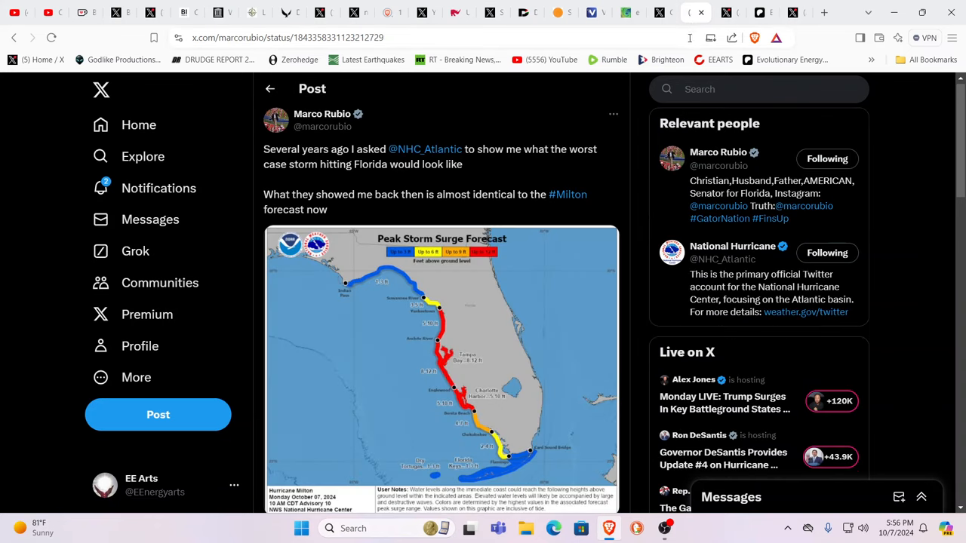
{"action": "scroll", "scroll_direction": "down", "scroll_amount": 3}
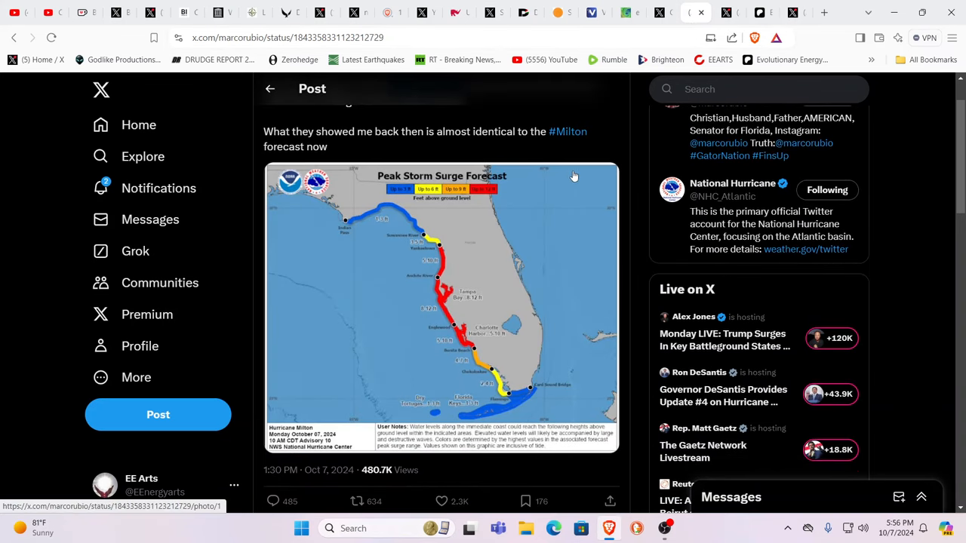
{"action": "mouse_move", "coordinate": [438, 254]}
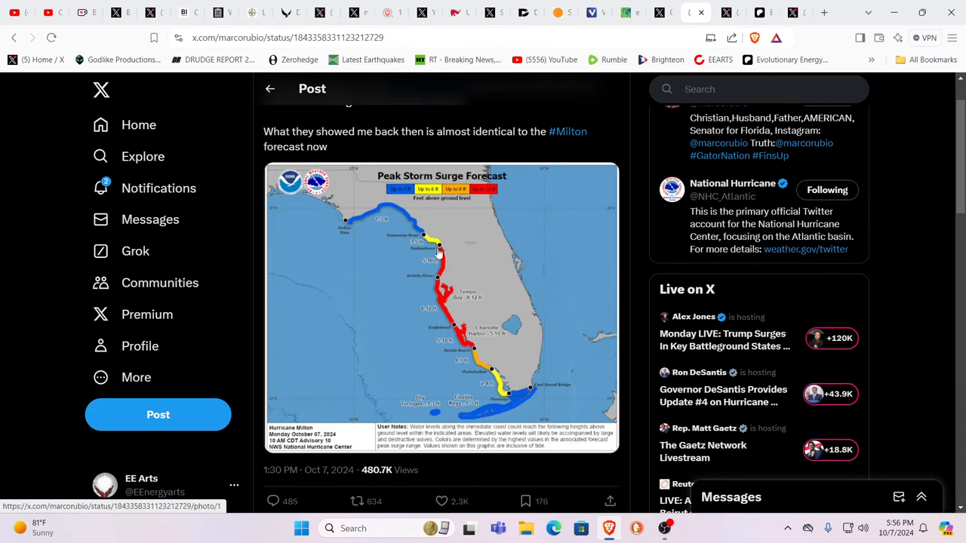
{"action": "mouse_move", "coordinate": [428, 303]}
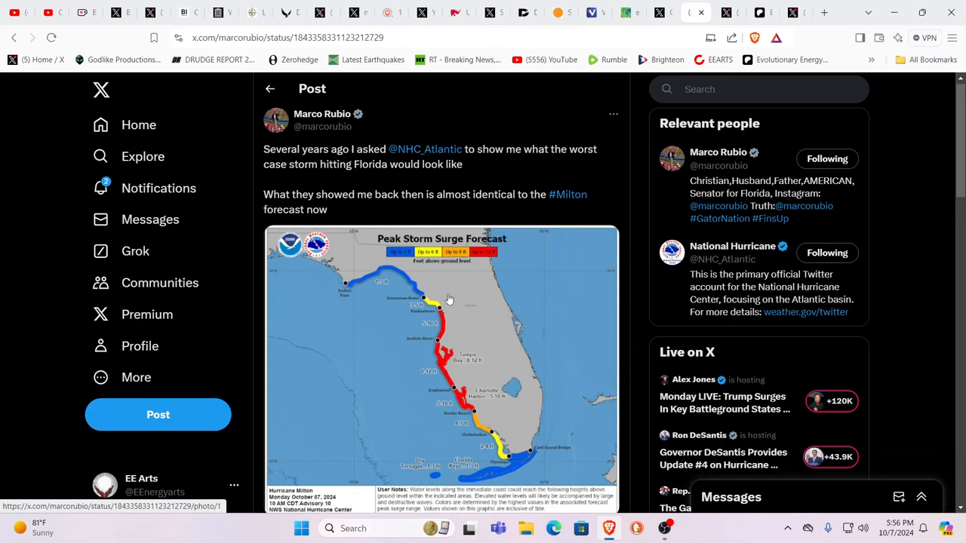
{"action": "scroll", "scroll_direction": "down", "scroll_amount": 3}
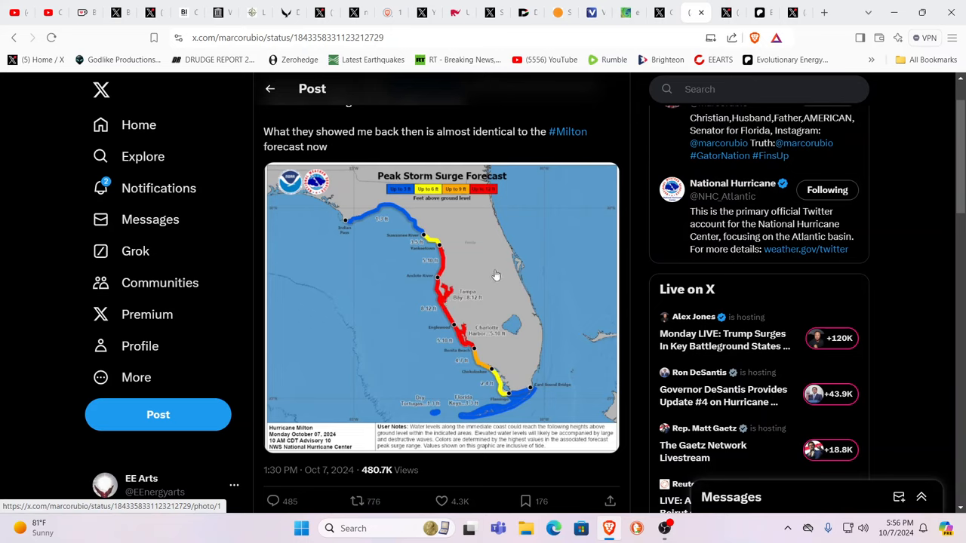
{"action": "mouse_move", "coordinate": [665, 33]}
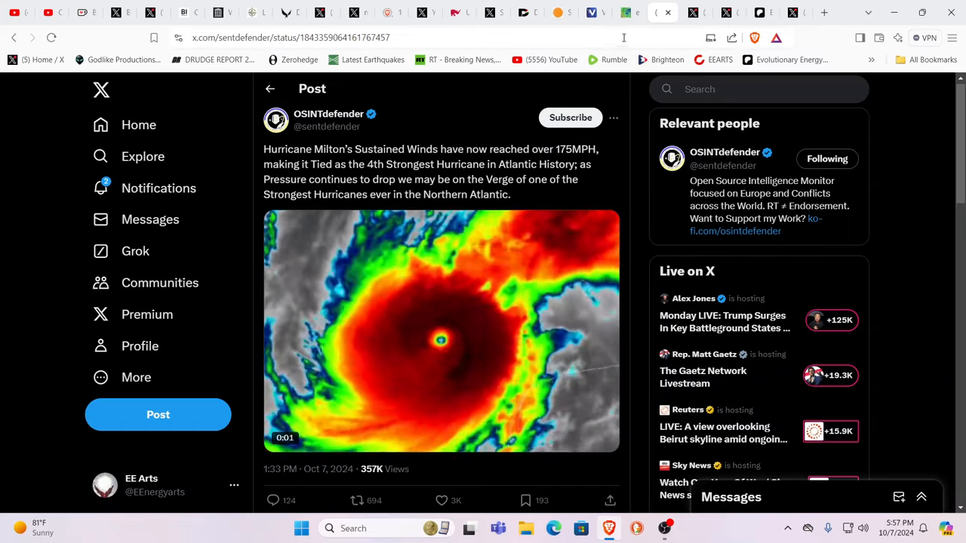
Switch to the earth.nullschool.net global surface wind map tab
{"action": "left_click", "coordinate": [630, 12]}
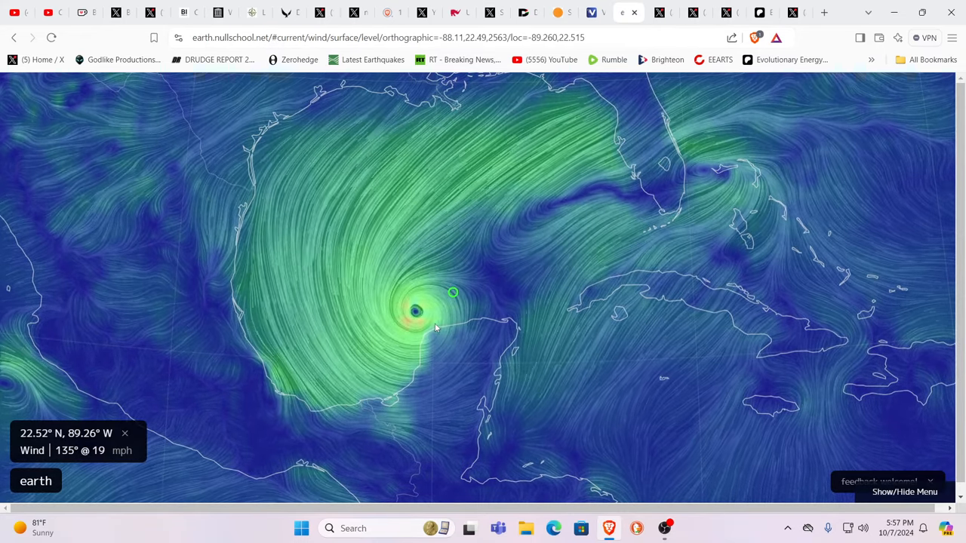
{"action": "mouse_move", "coordinate": [447, 332]}
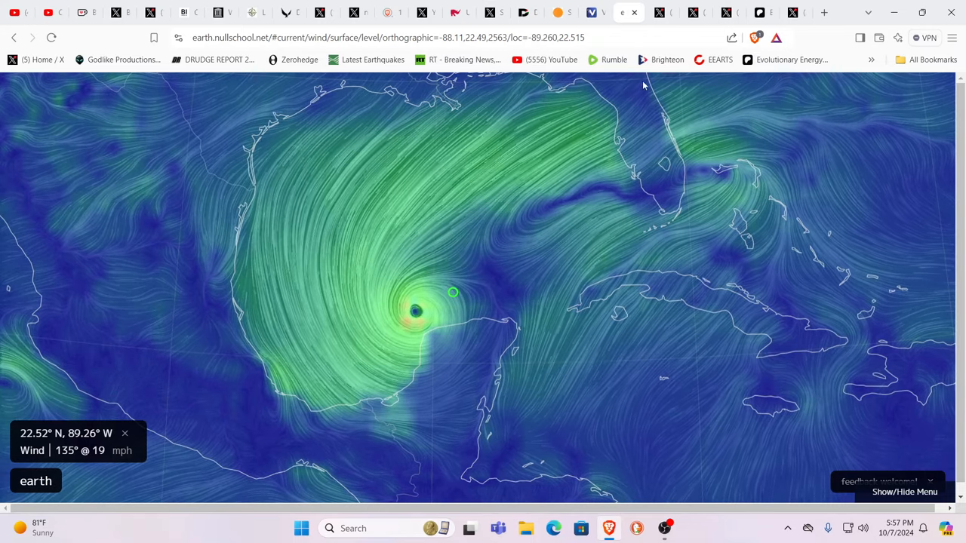
Switch to the Ventusky wind gust forecast tab
{"action": "left_click", "coordinate": [595, 12]}
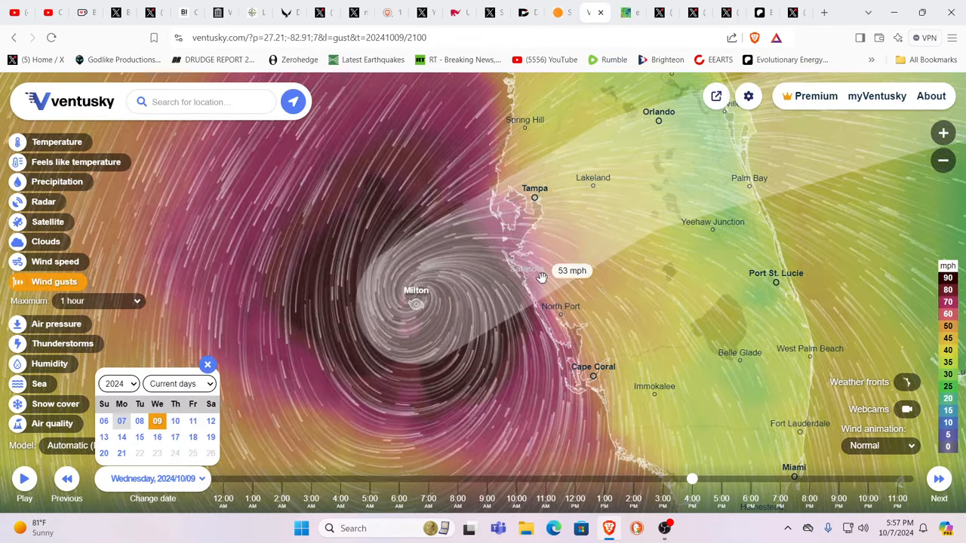
{"action": "mouse_move", "coordinate": [412, 336]}
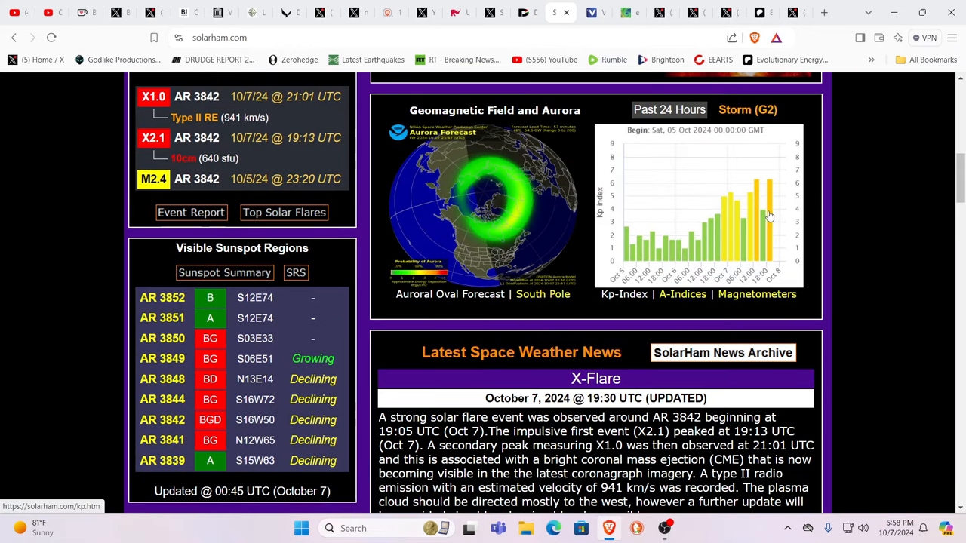
{"action": "mouse_move", "coordinate": [765, 191]}
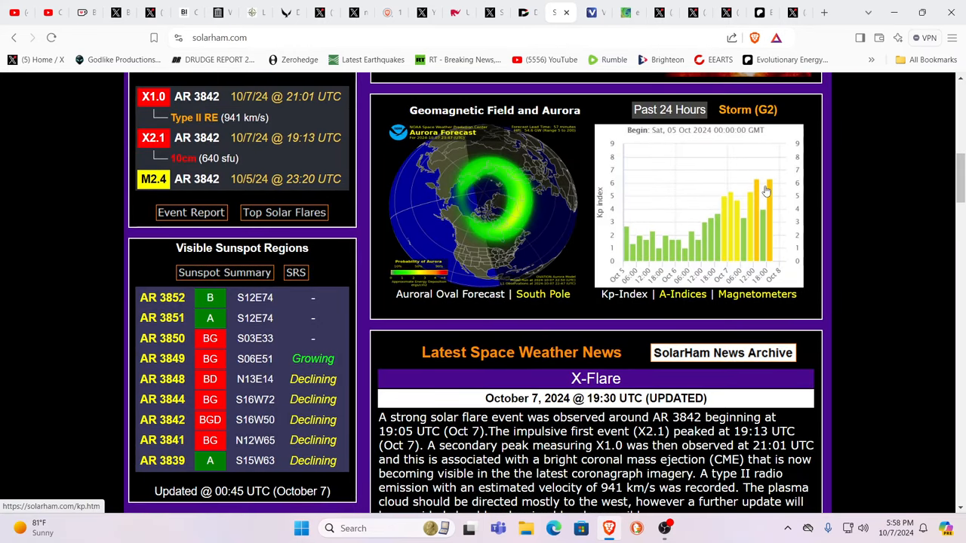
{"action": "mouse_move", "coordinate": [770, 199]}
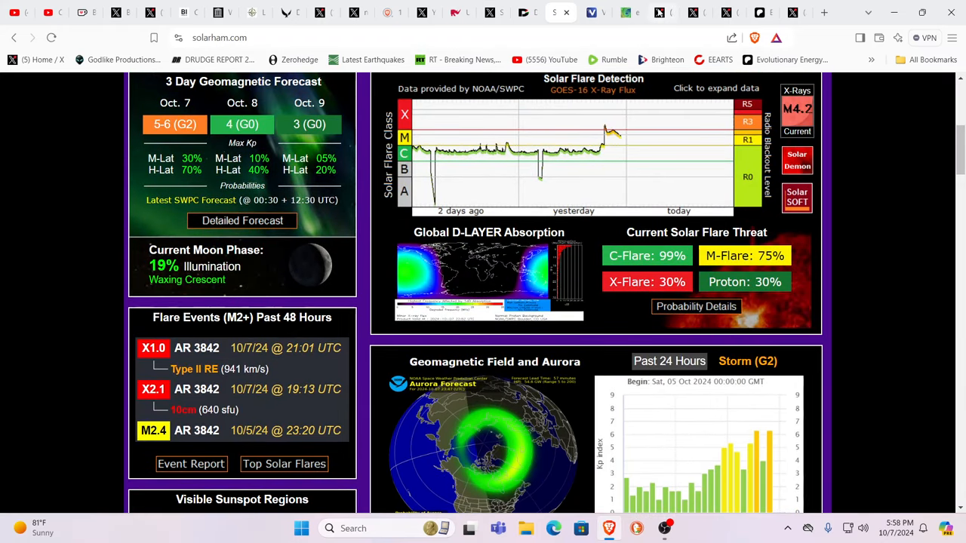
{"action": "mouse_move", "coordinate": [528, 13]}
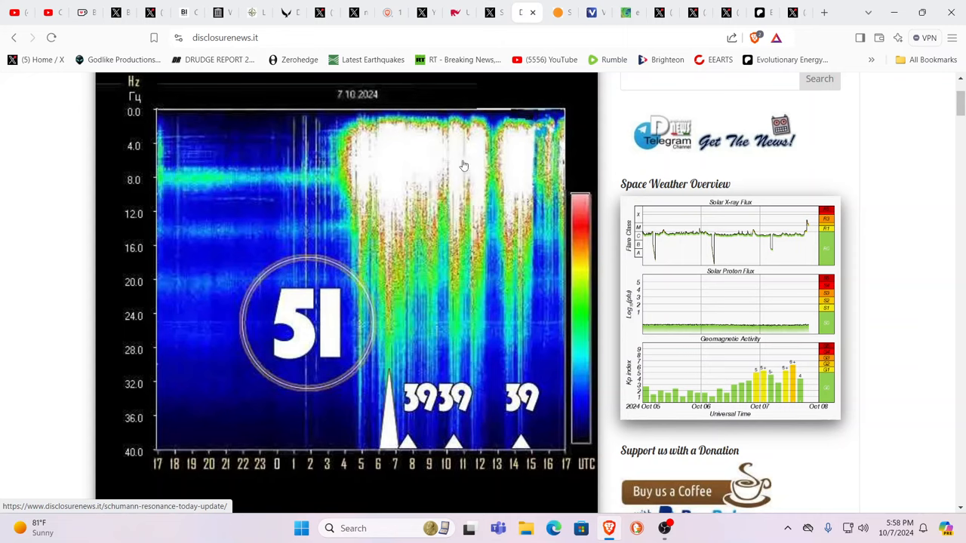
{"action": "mouse_move", "coordinate": [511, 189]}
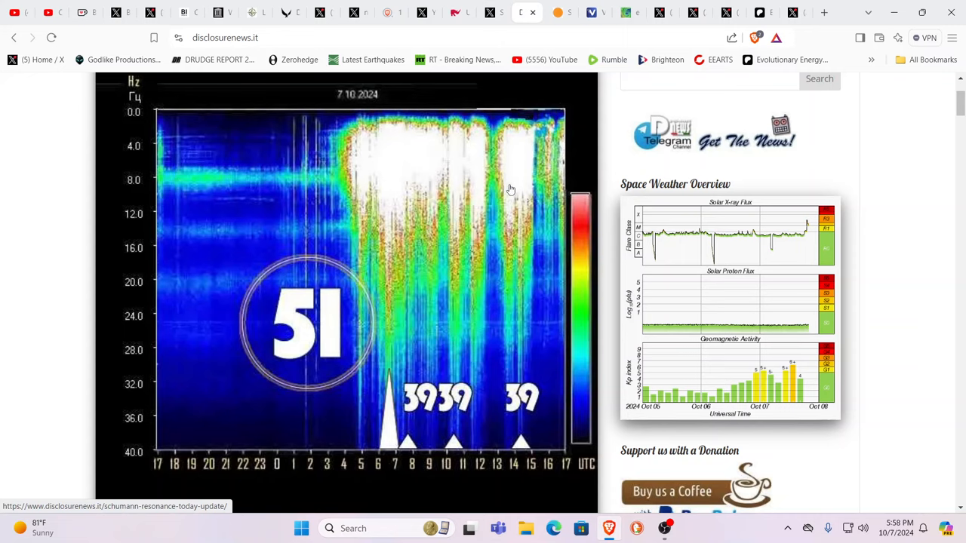
{"action": "mouse_move", "coordinate": [498, 21]}
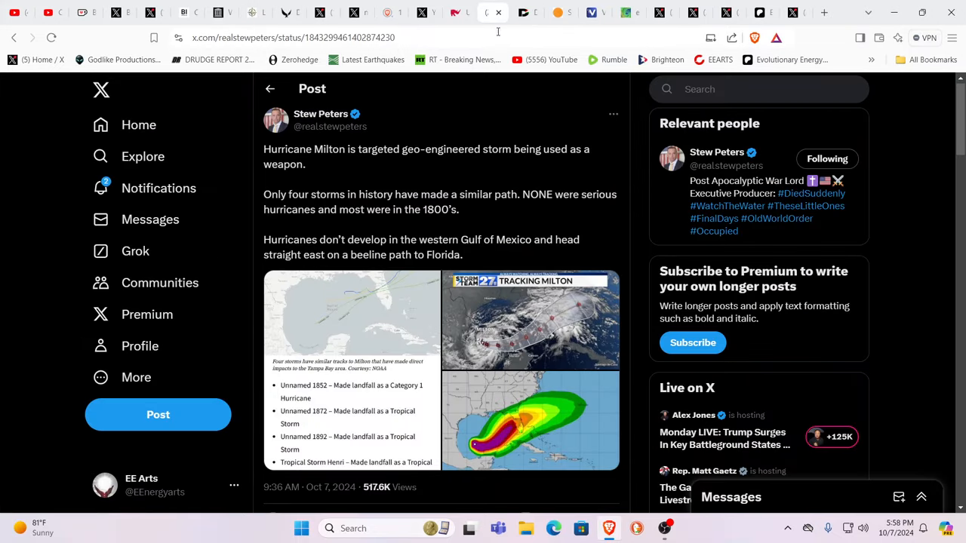
{"action": "mouse_move", "coordinate": [876, 148]}
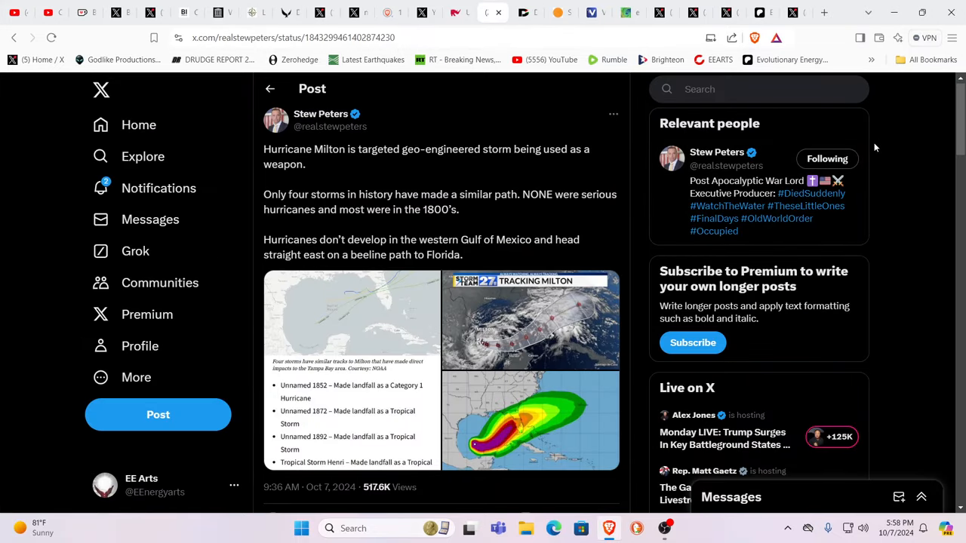
{"action": "mouse_move", "coordinate": [432, 324]}
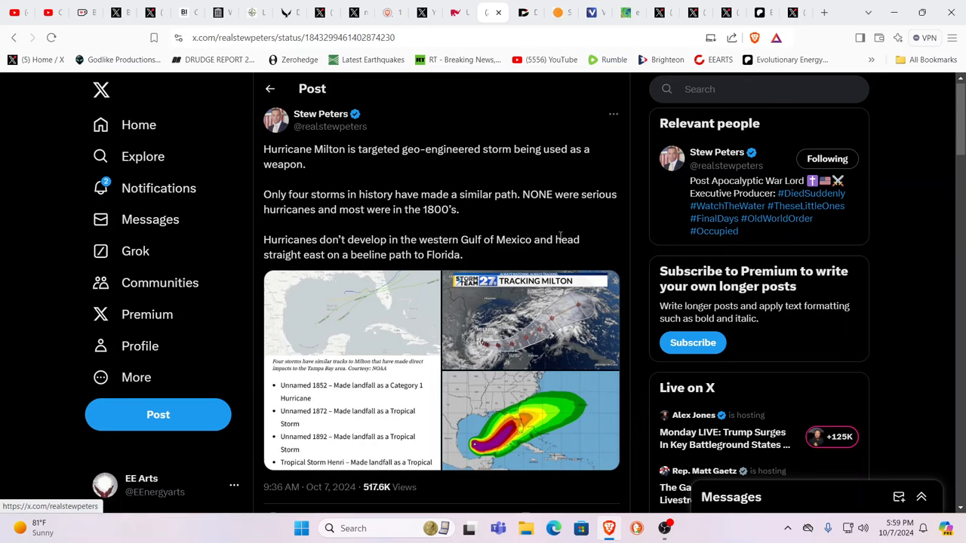
Open the first image of Stew Peters' Milton post full-size
{"action": "left_click", "coordinate": [351, 316]}
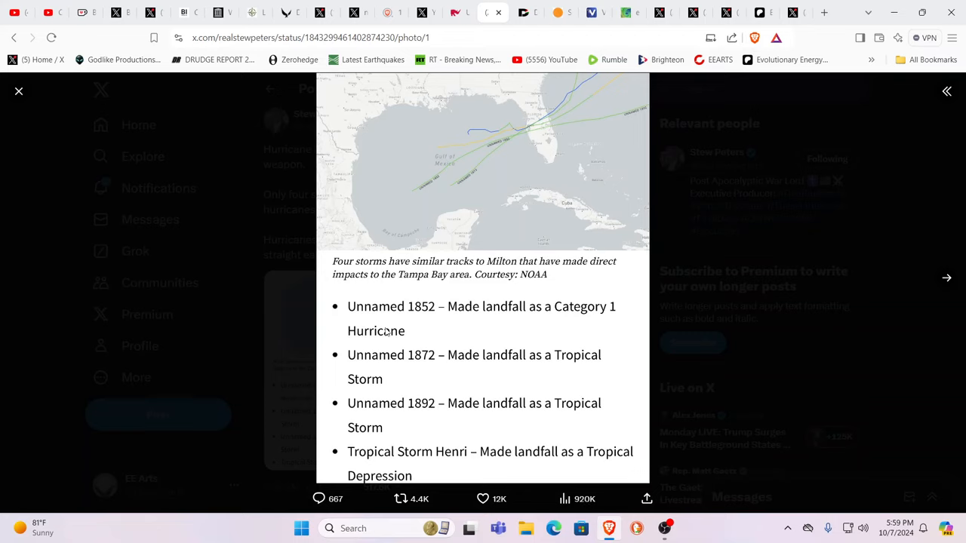
{"action": "mouse_move", "coordinate": [466, 288]}
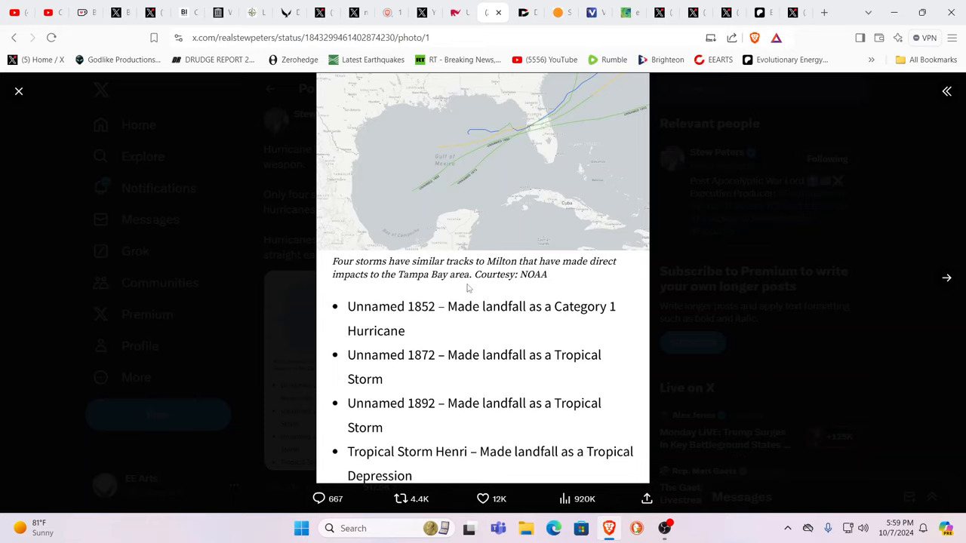
{"action": "mouse_move", "coordinate": [666, 218]}
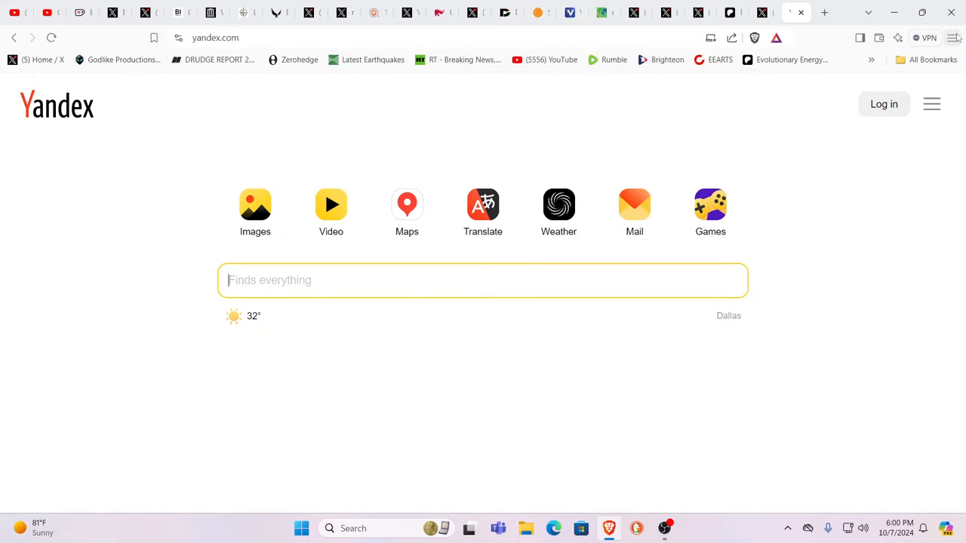
Search Yandex for 'bill gates jeffrey vinek tampa bay project'
{"action": "type", "text": "bill gates jeffrey"}
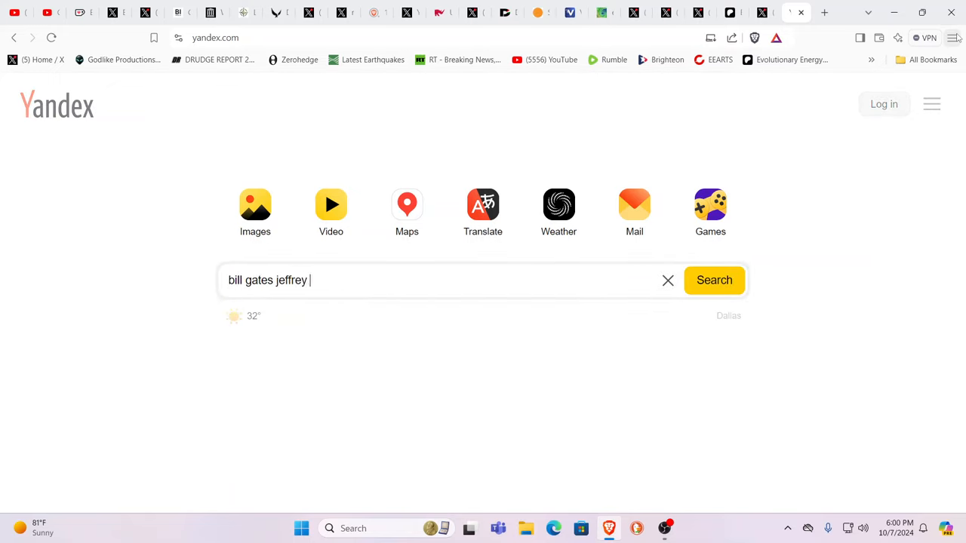
{"action": "type", "text": "vinek"}
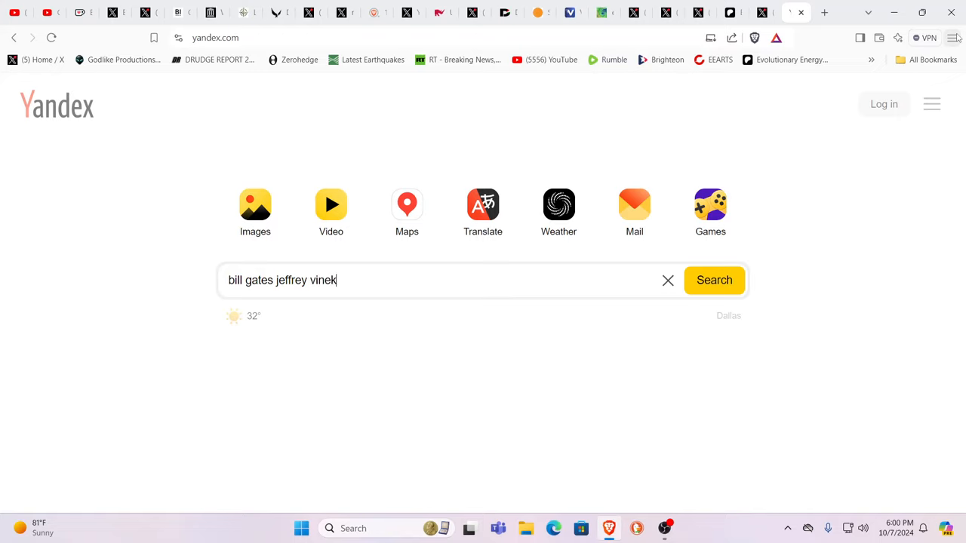
{"action": "type", "text": "tampa"}
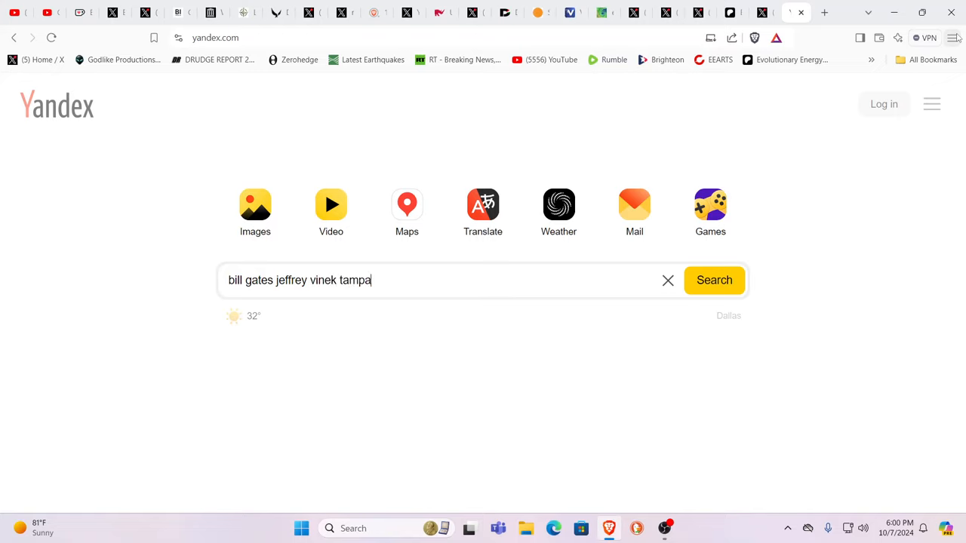
{"action": "type", "text": "bay pr"}
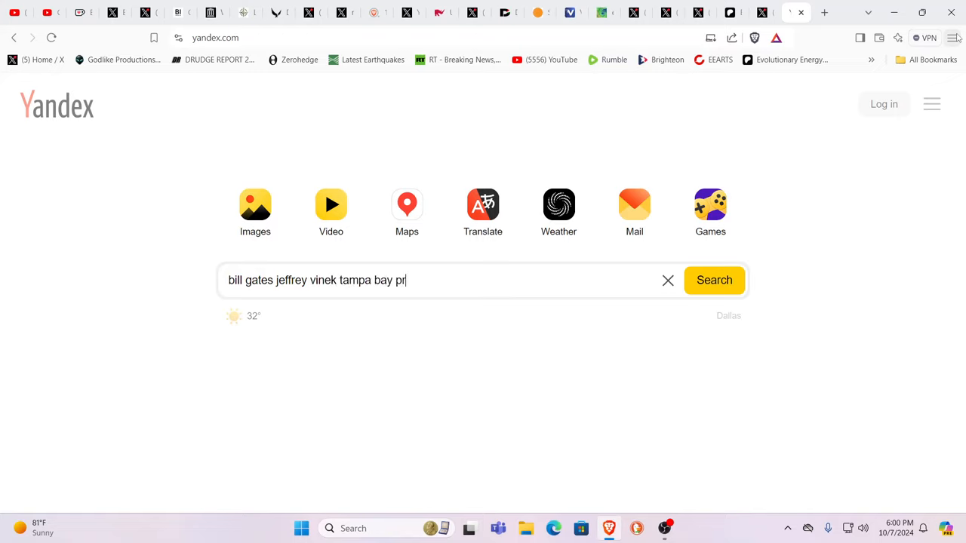
{"action": "type", "text": "oject"}
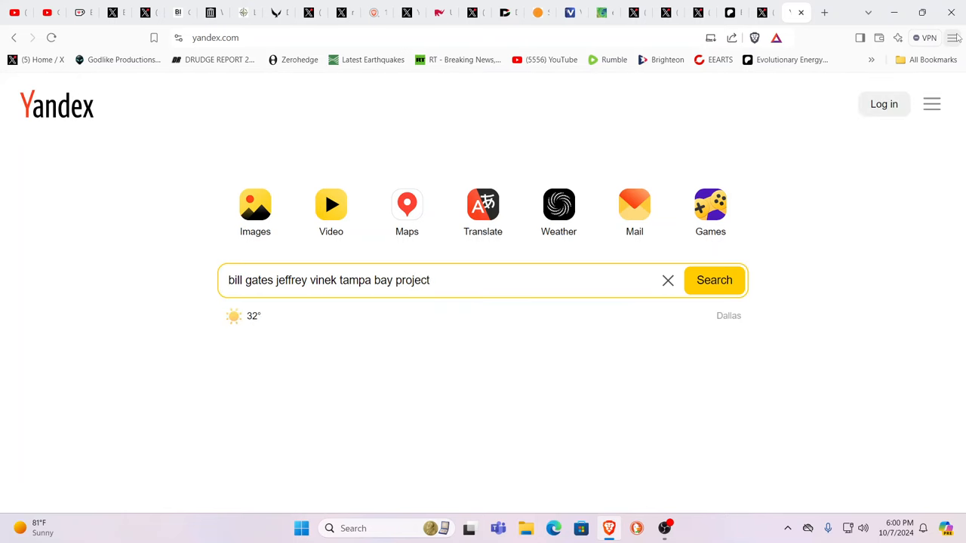
{"action": "left_click", "coordinate": [714, 280]}
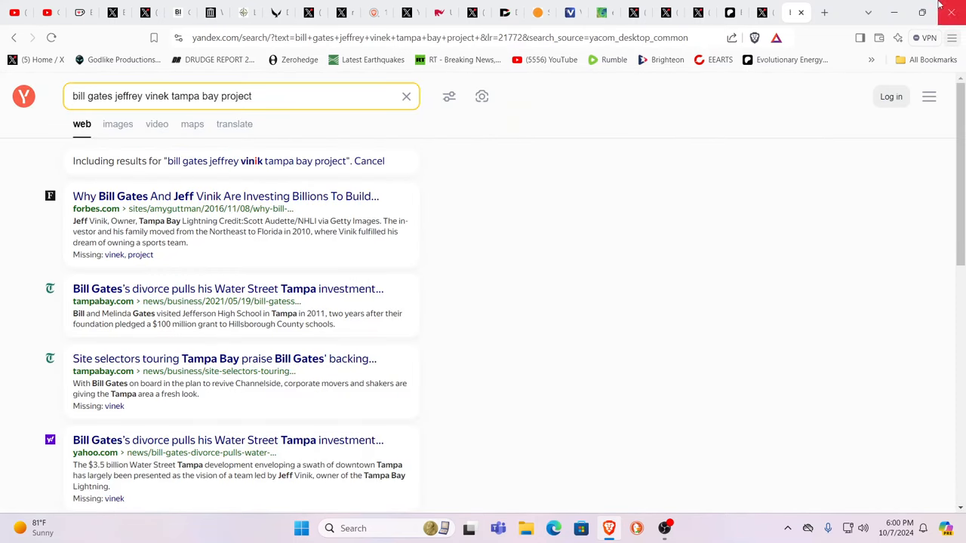
{"action": "mouse_move", "coordinate": [653, 272]}
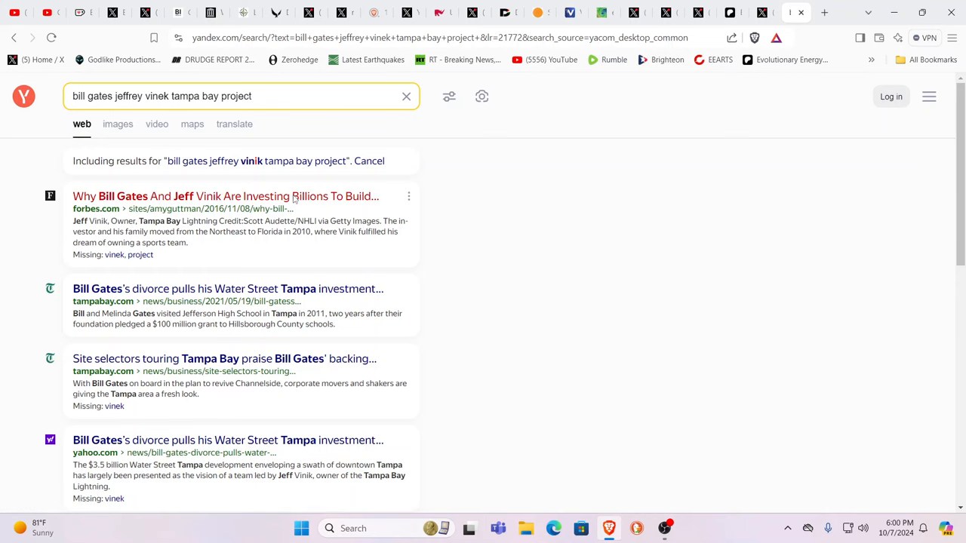
Open the Forbes Gates and Vinik Tampa investment article and scroll through it
{"action": "left_click", "coordinate": [225, 196]}
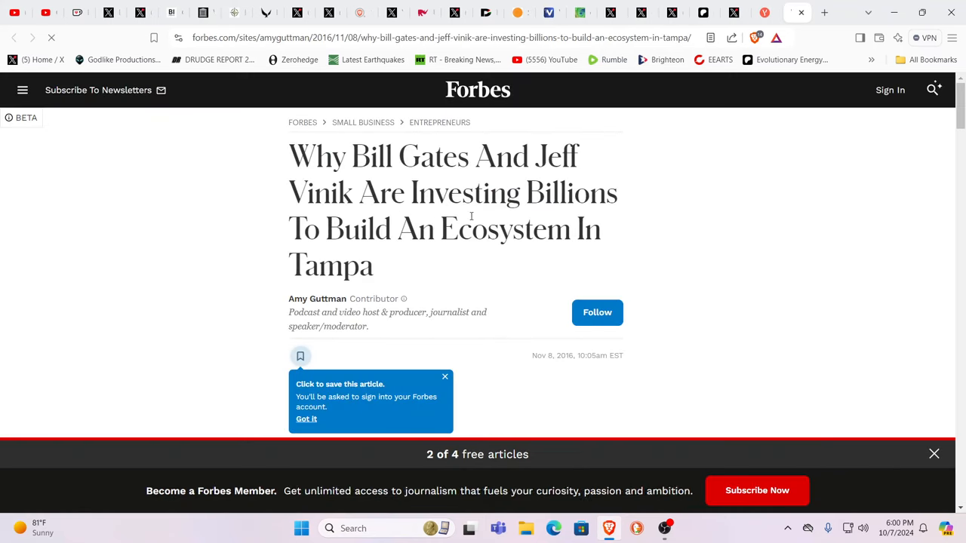
{"action": "scroll", "scroll_direction": "down", "scroll_amount": 3}
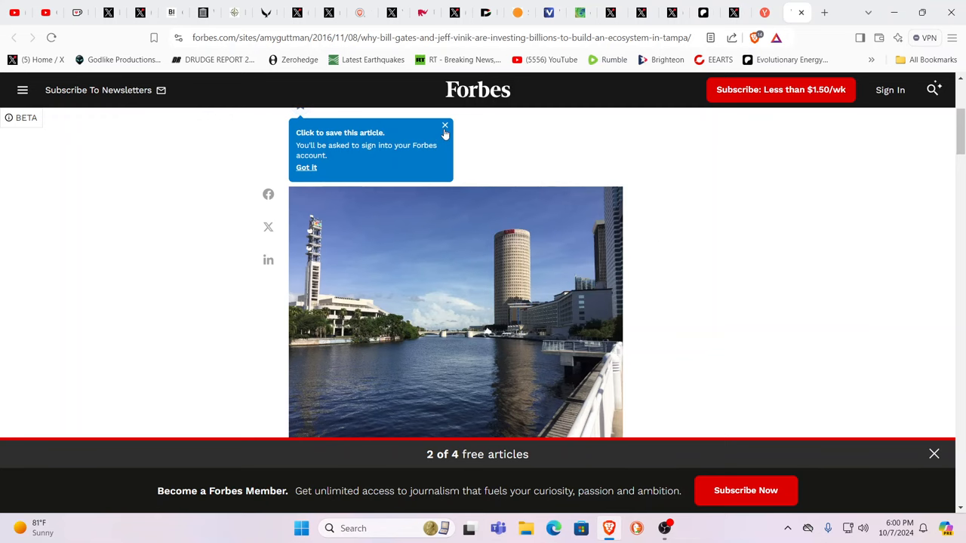
{"action": "scroll", "scroll_direction": "down", "scroll_amount": 3}
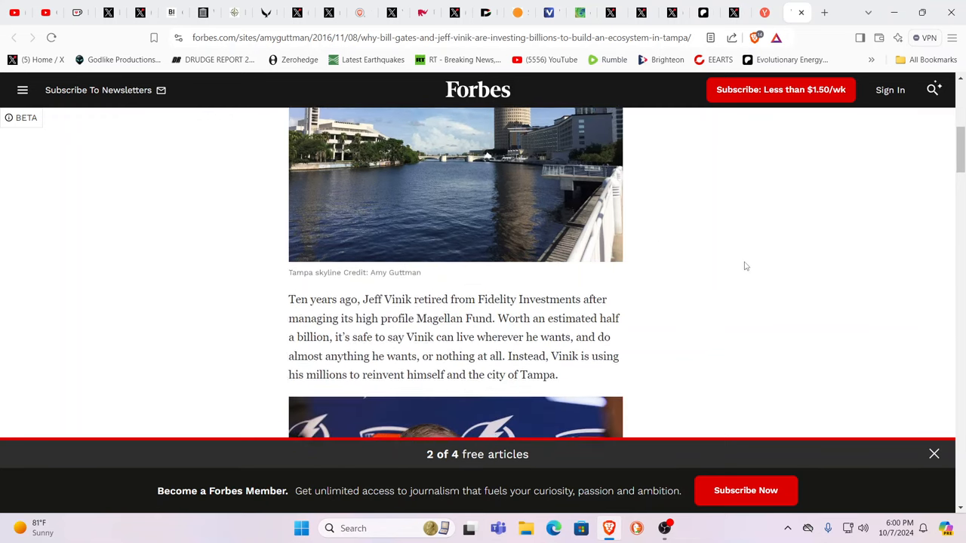
{"action": "scroll", "scroll_direction": "down", "scroll_amount": 3}
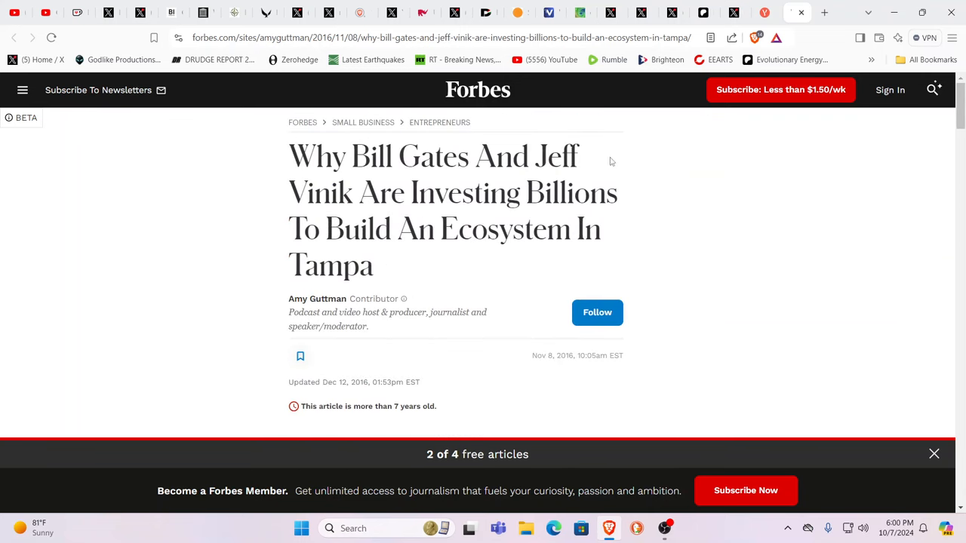
{"action": "mouse_move", "coordinate": [645, 141]}
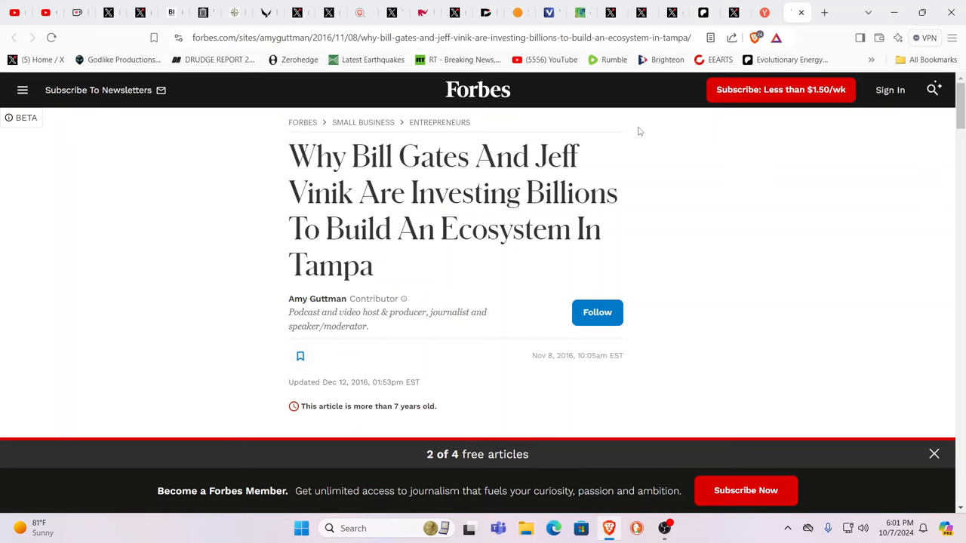
{"action": "mouse_move", "coordinate": [98, 90]}
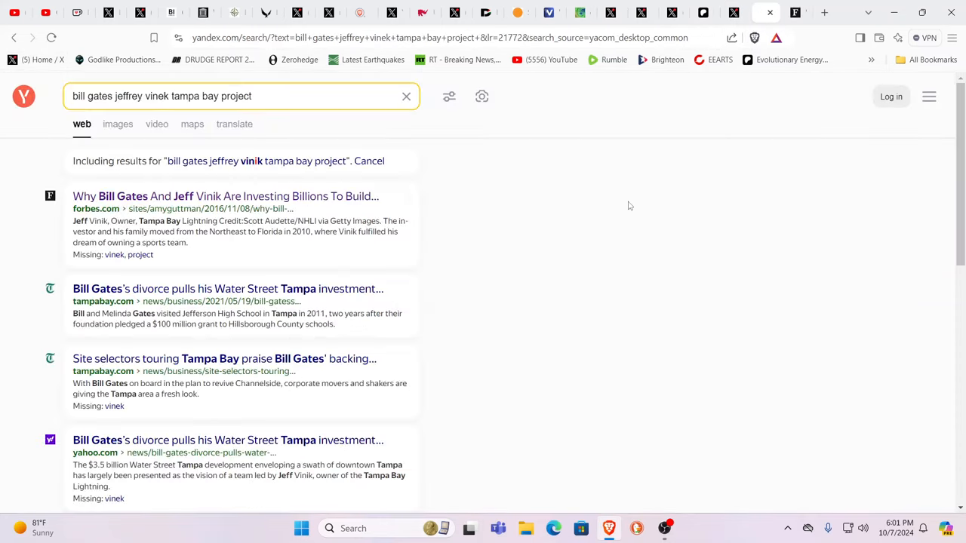
{"action": "mouse_move", "coordinate": [541, 235]}
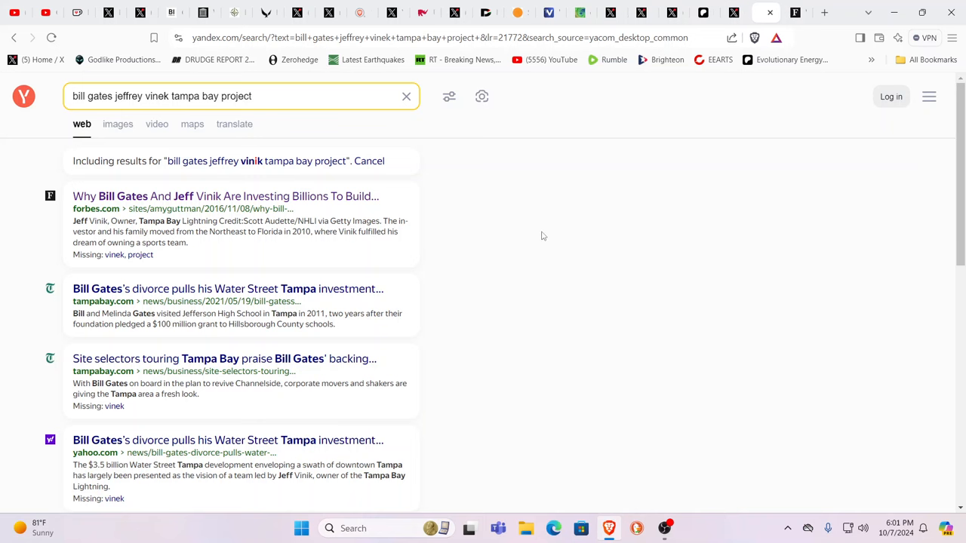
Scroll the Yandex results past The Real Deal, Dreamit, CNN Money and NYTimes
{"action": "scroll", "scroll_direction": "down", "scroll_amount": 3}
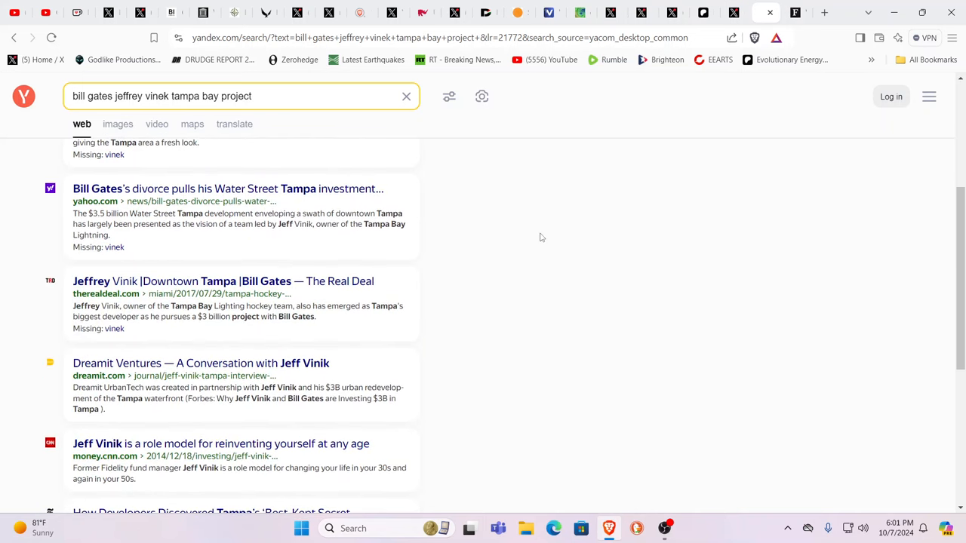
{"action": "scroll", "scroll_direction": "down", "scroll_amount": 3}
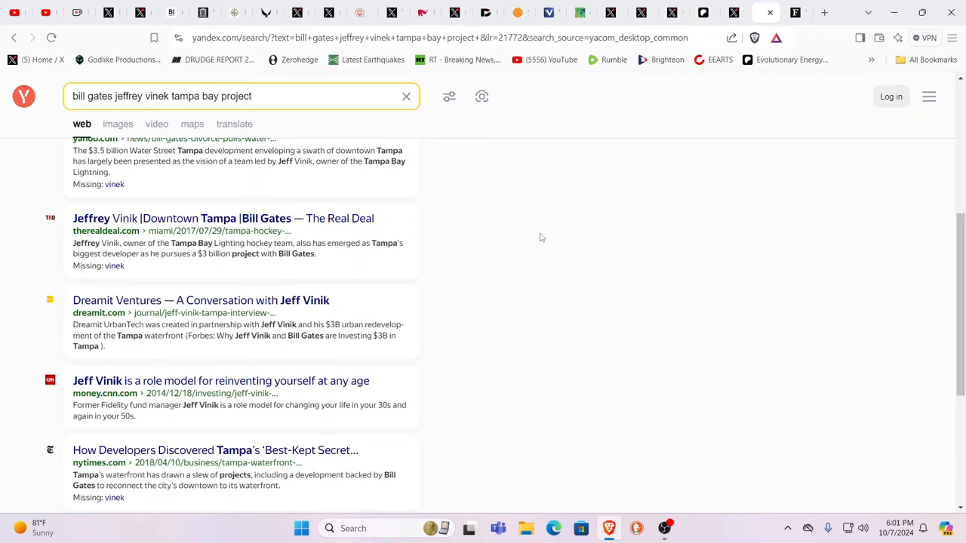
{"action": "mouse_move", "coordinate": [539, 237]}
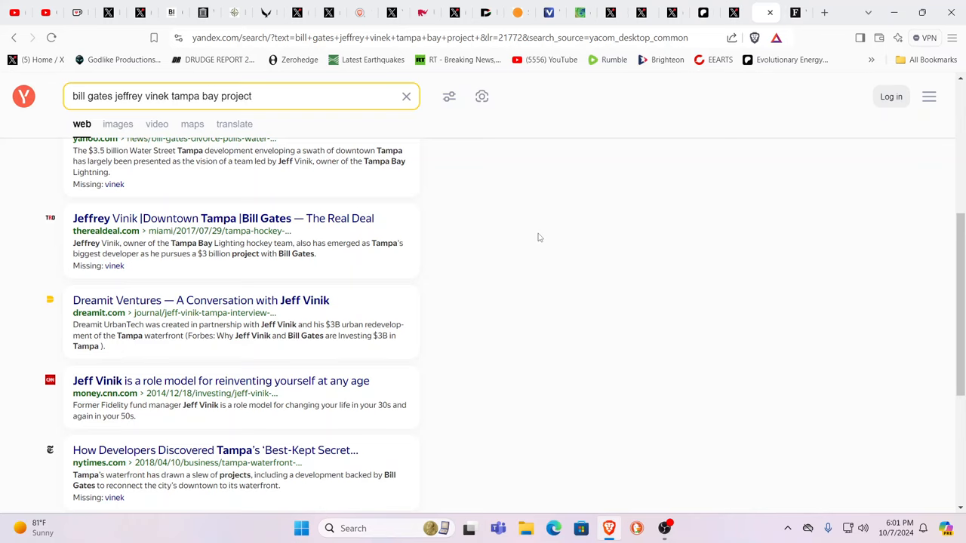
{"action": "mouse_move", "coordinate": [449, 220]}
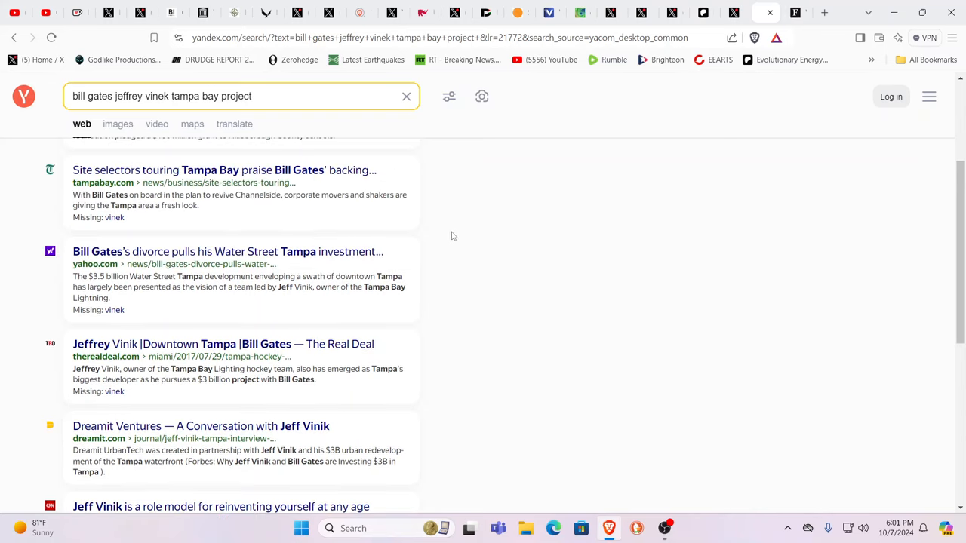
{"action": "mouse_move", "coordinate": [435, 219]}
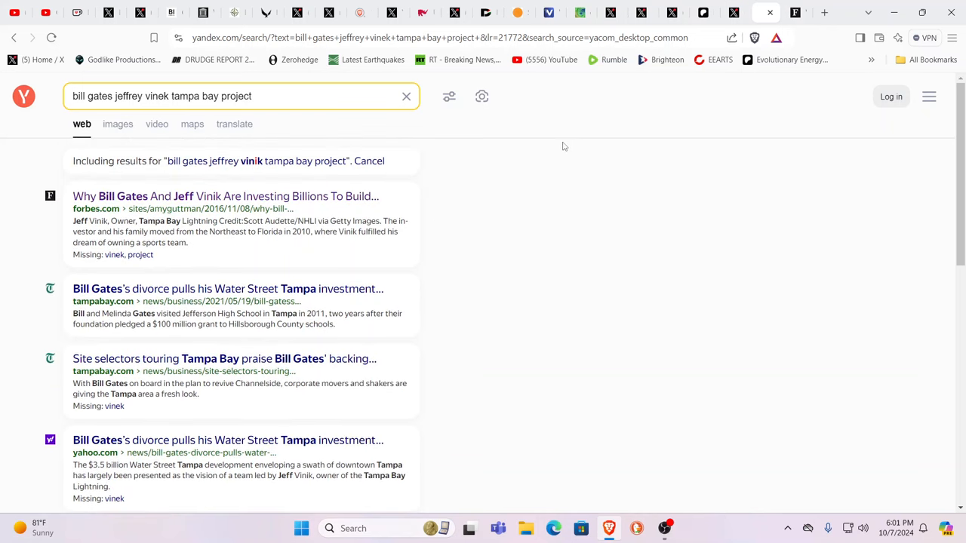
{"action": "mouse_move", "coordinate": [639, 115]}
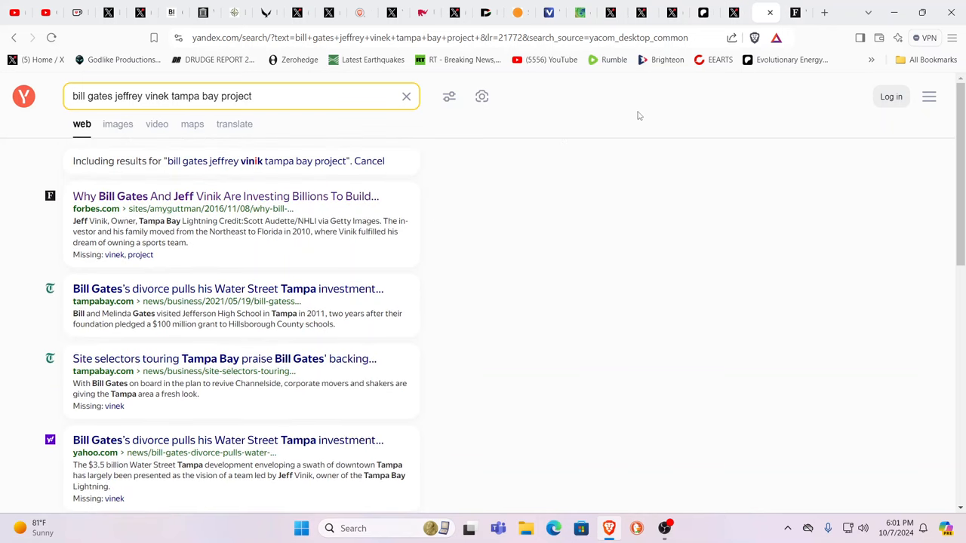
{"action": "mouse_move", "coordinate": [549, 99]}
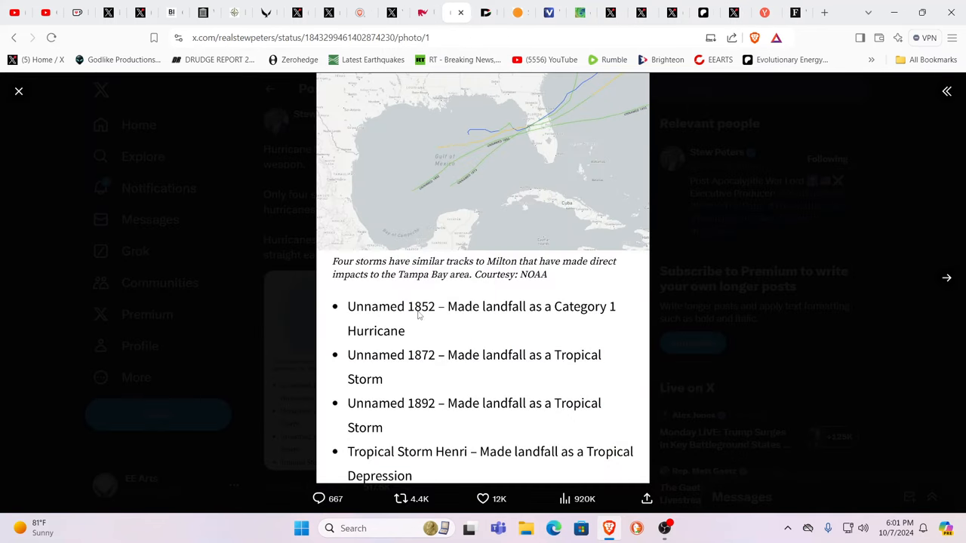
{"action": "mouse_move", "coordinate": [498, 137]}
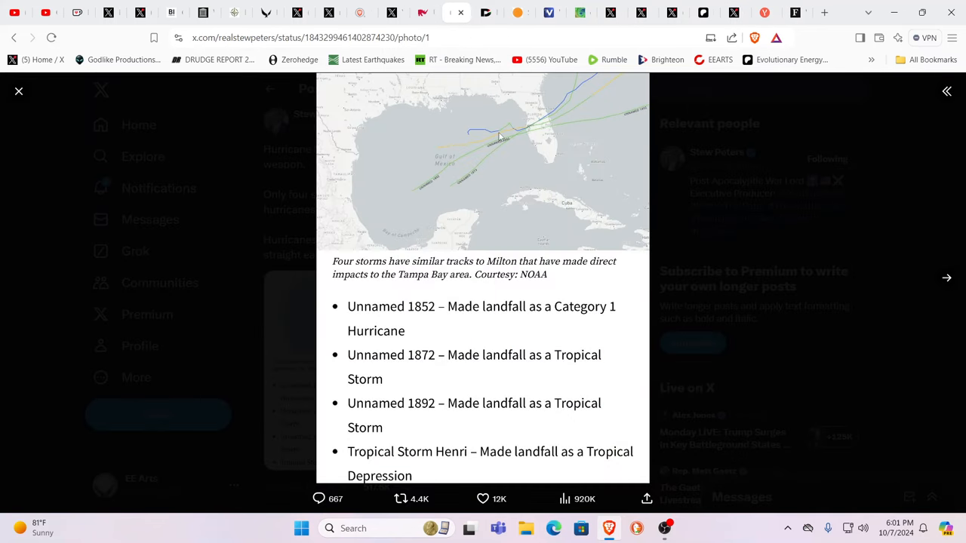
{"action": "mouse_move", "coordinate": [397, 323]}
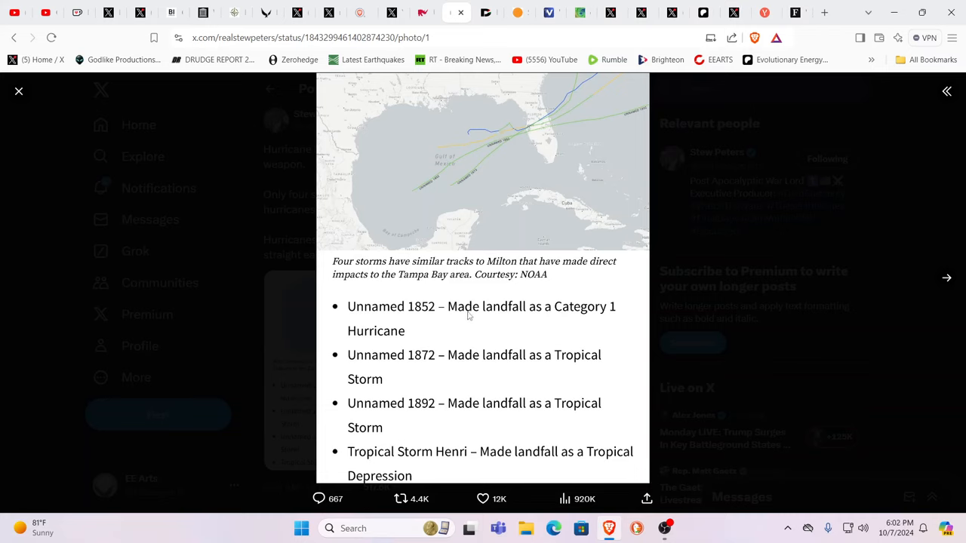
{"action": "mouse_move", "coordinate": [492, 316]}
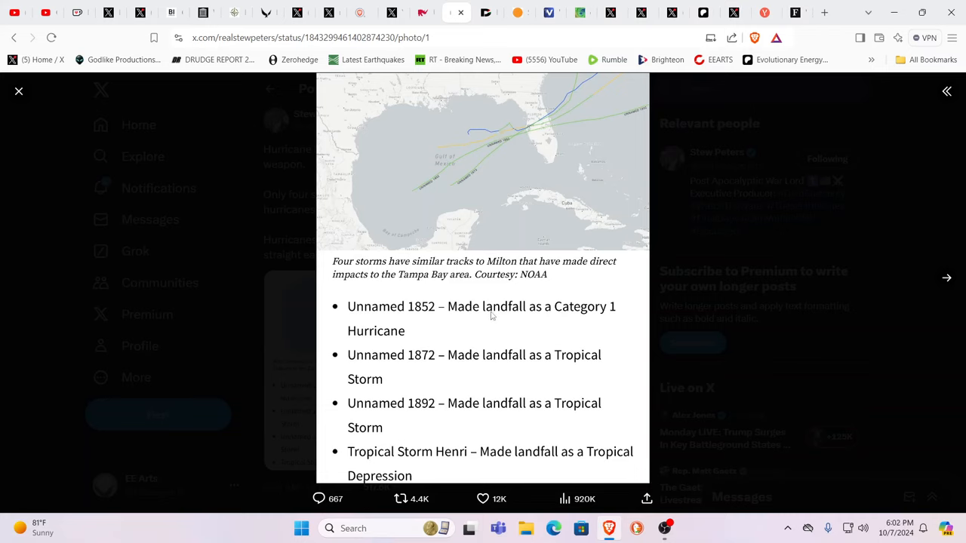
{"action": "mouse_move", "coordinate": [455, 136]}
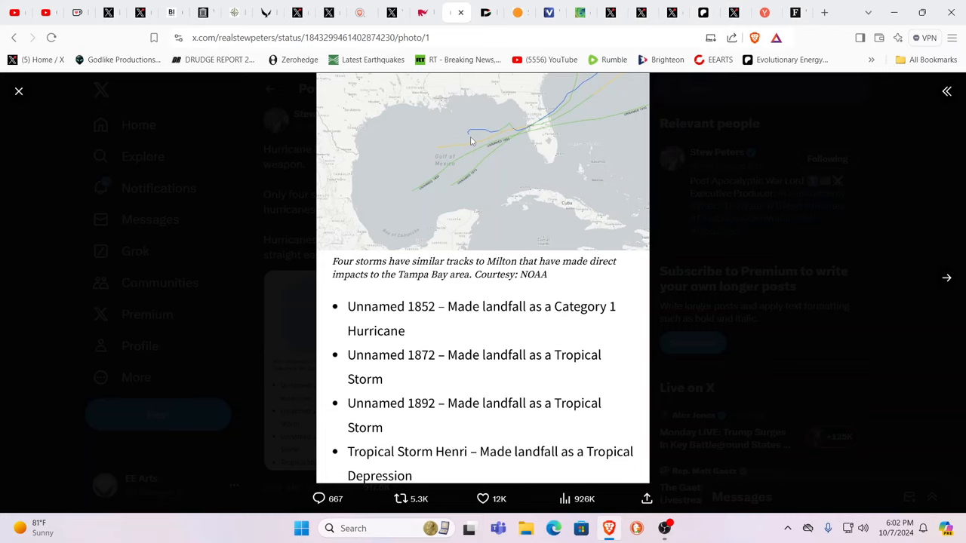
{"action": "mouse_move", "coordinate": [399, 217]}
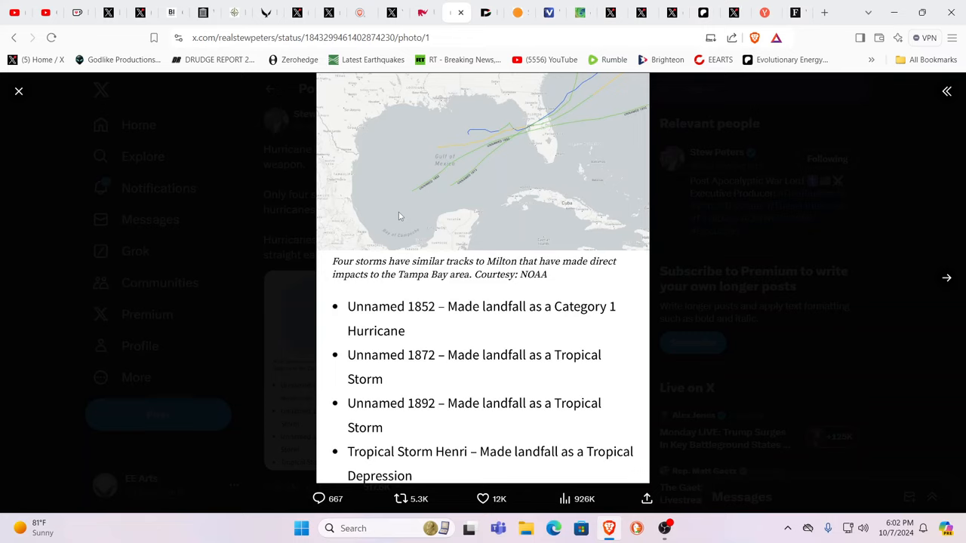
{"action": "mouse_move", "coordinate": [438, 391]}
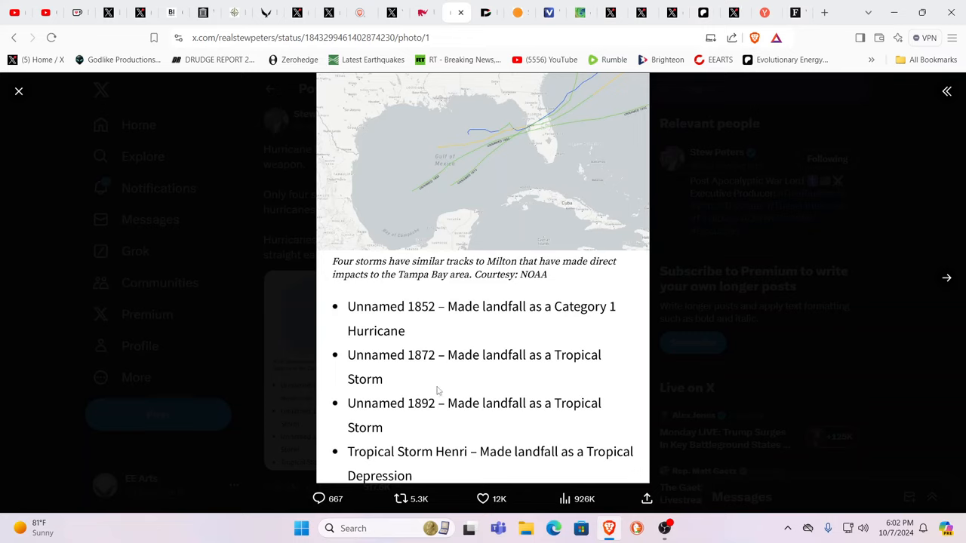
{"action": "mouse_move", "coordinate": [453, 390]}
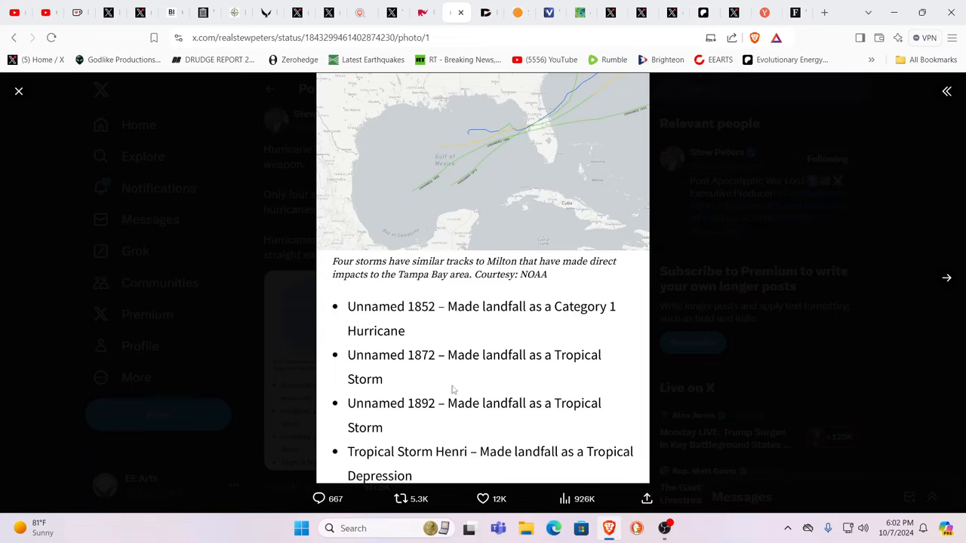
{"action": "mouse_move", "coordinate": [542, 132]}
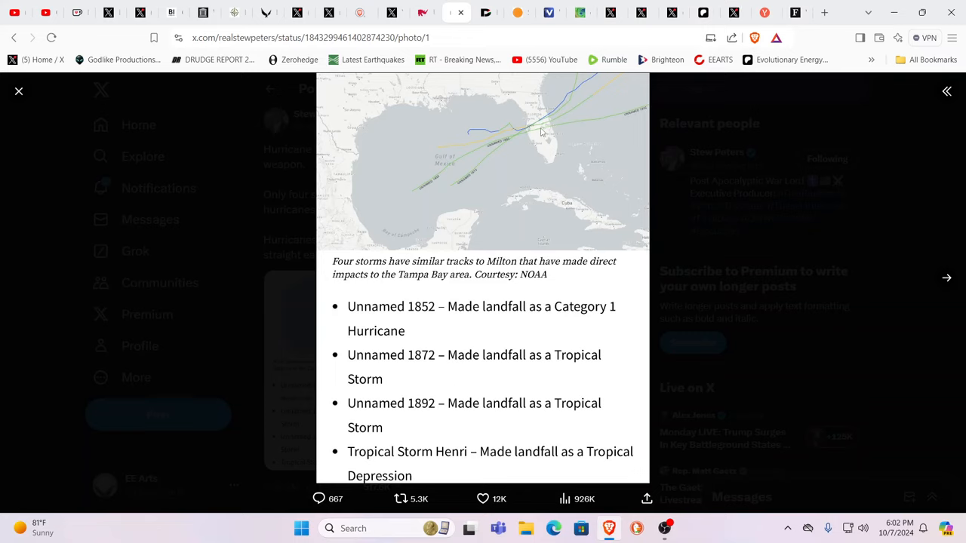
{"action": "mouse_move", "coordinate": [521, 120]}
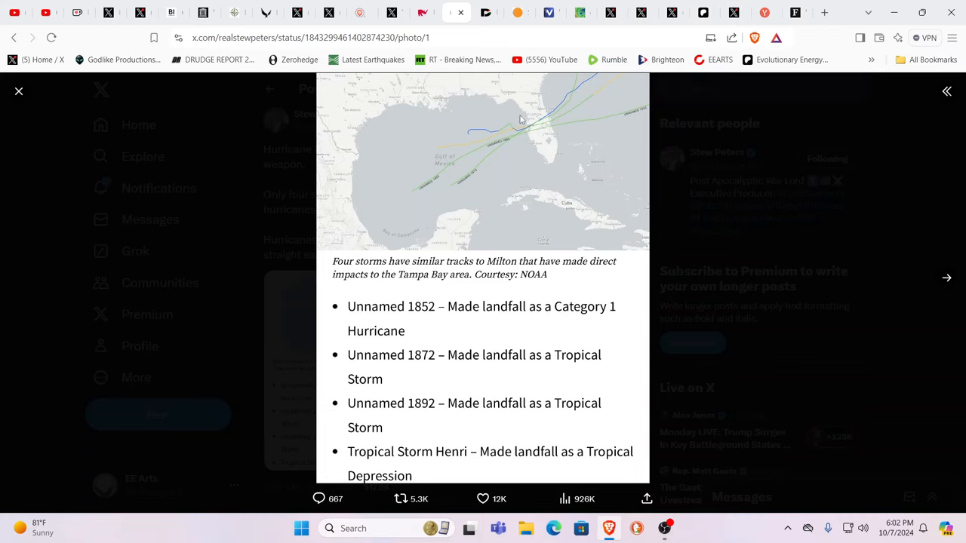
{"action": "mouse_move", "coordinate": [417, 25]}
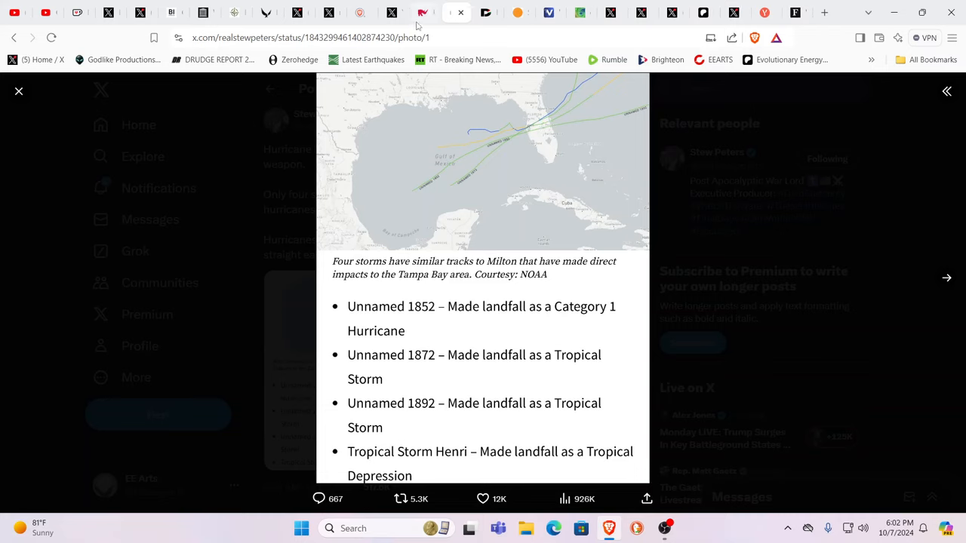
{"action": "mouse_move", "coordinate": [421, 13]}
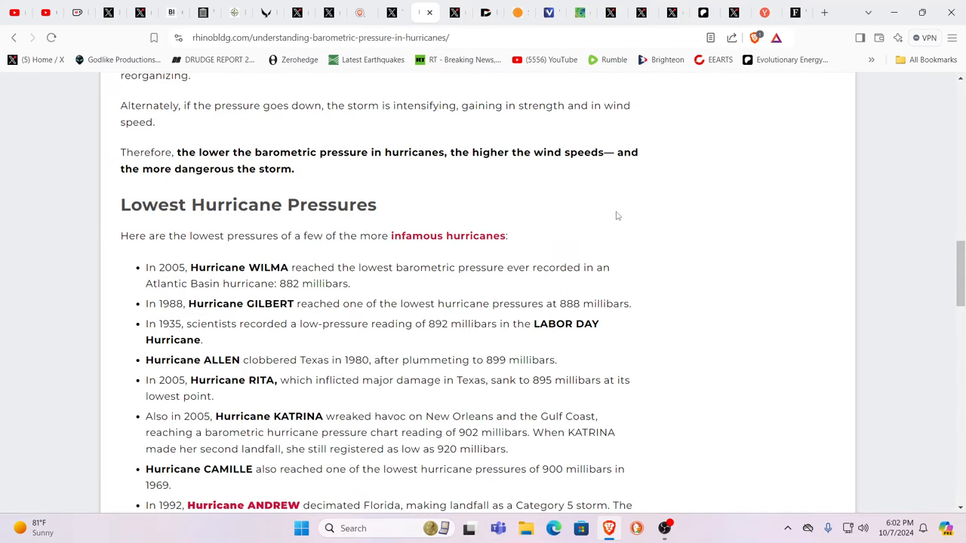
{"action": "mouse_move", "coordinate": [286, 295]}
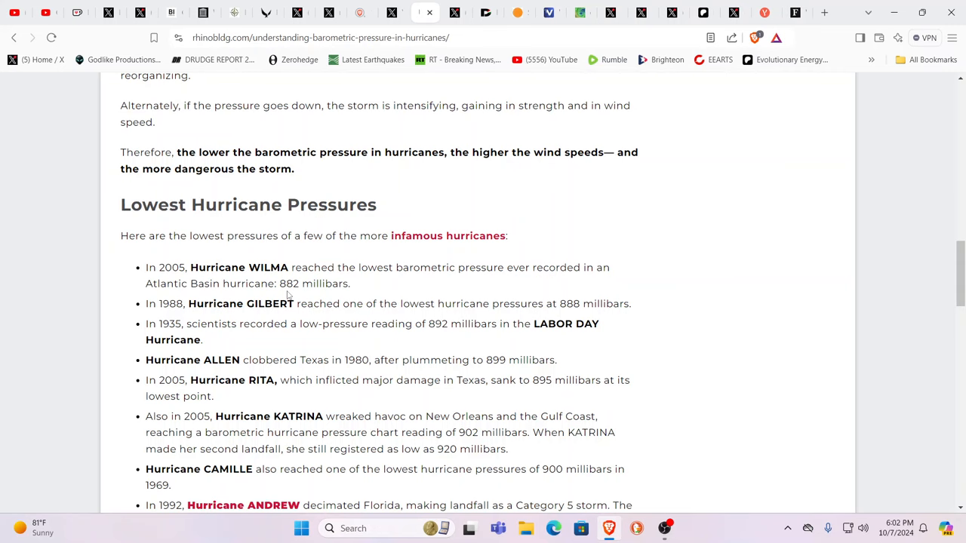
{"action": "mouse_move", "coordinate": [306, 378]}
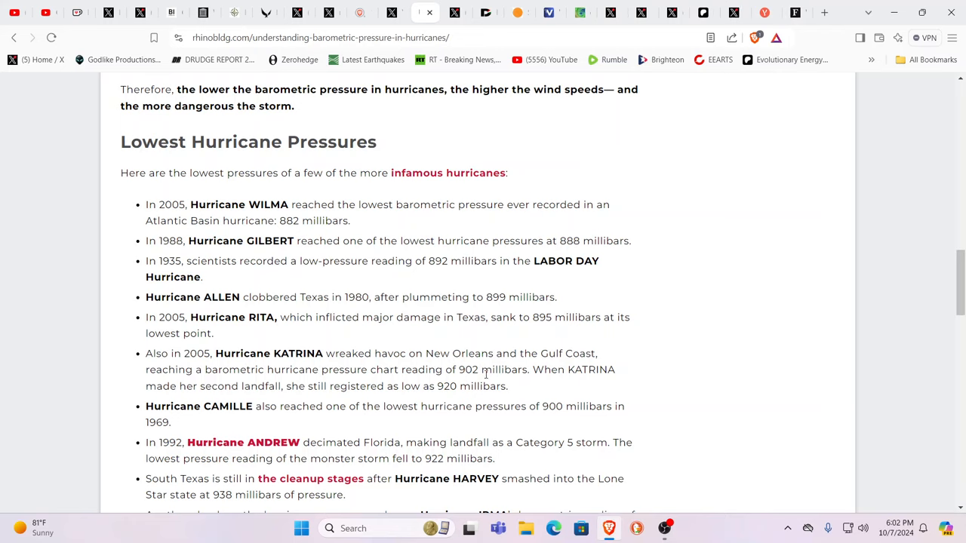
{"action": "mouse_move", "coordinate": [463, 389]}
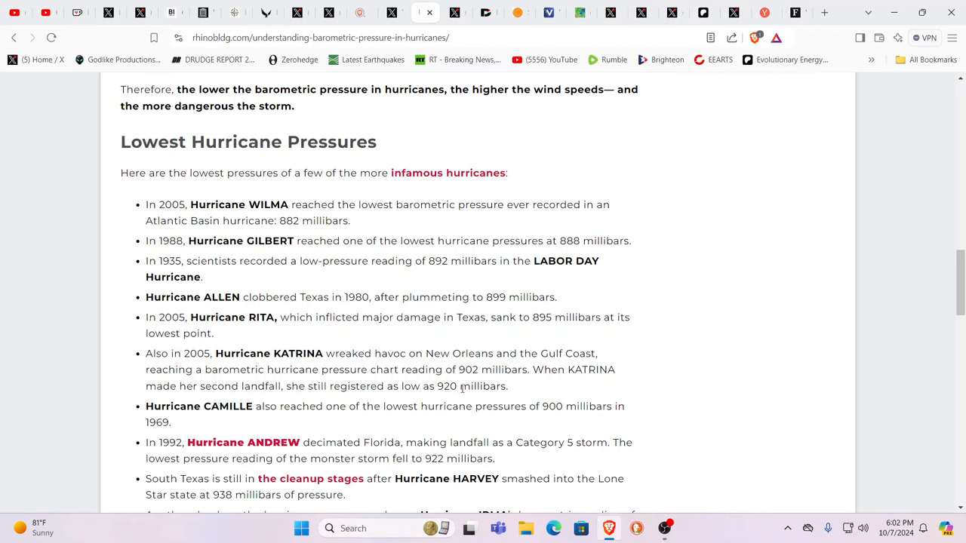
{"action": "mouse_move", "coordinate": [408, 390]}
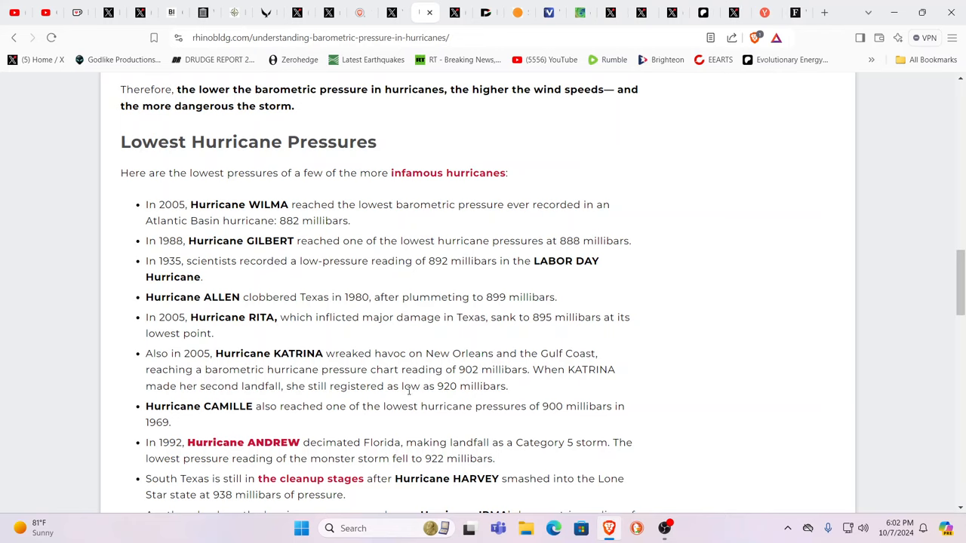
{"action": "mouse_move", "coordinate": [571, 417]}
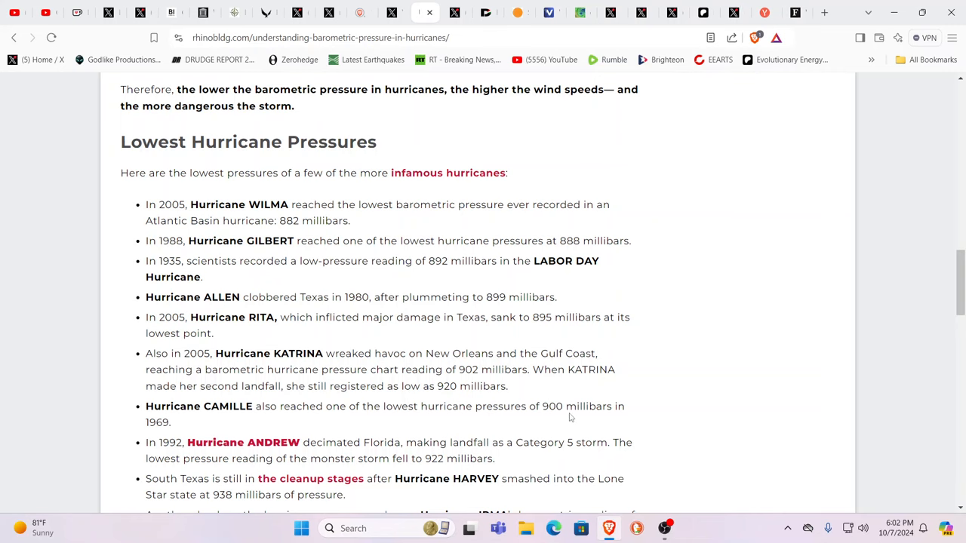
{"action": "mouse_move", "coordinate": [504, 400]}
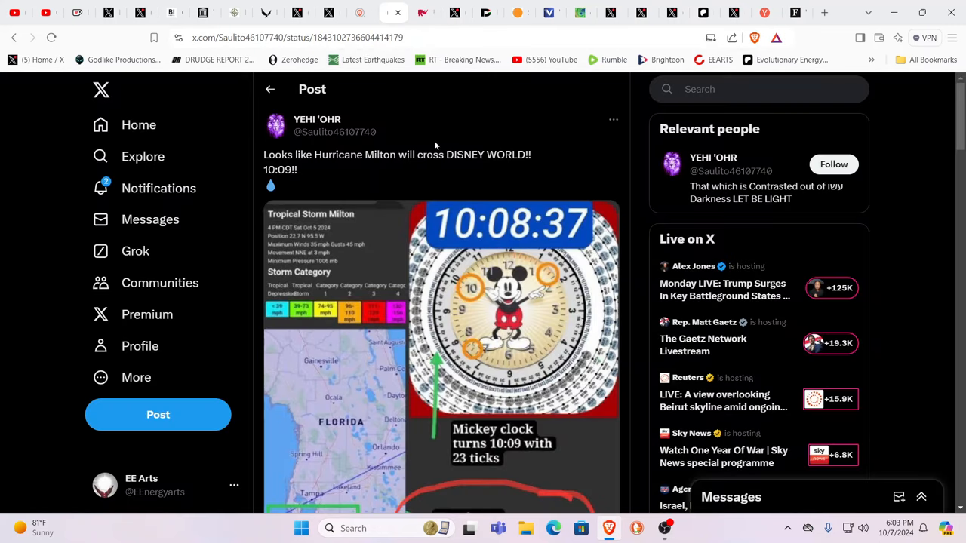
{"action": "mouse_move", "coordinate": [629, 157]}
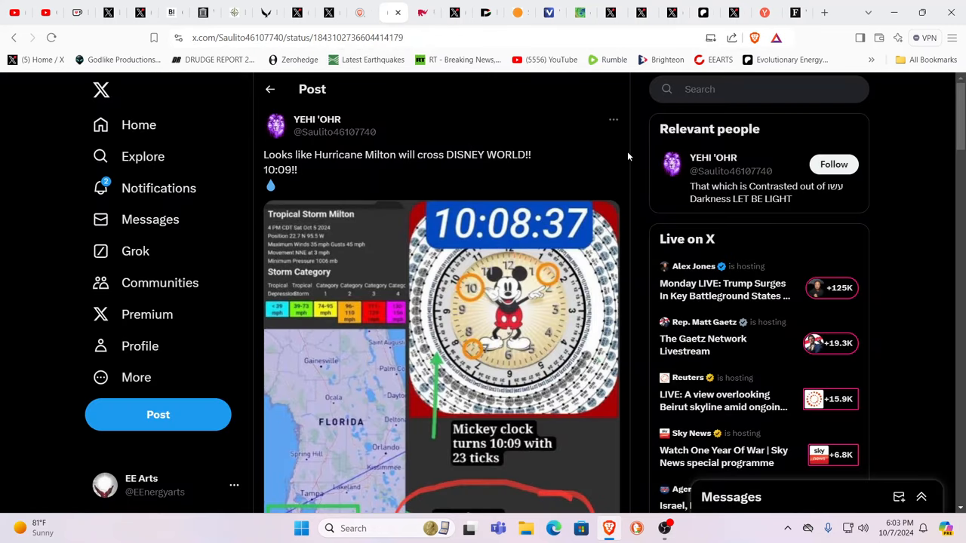
{"action": "mouse_move", "coordinate": [604, 172]}
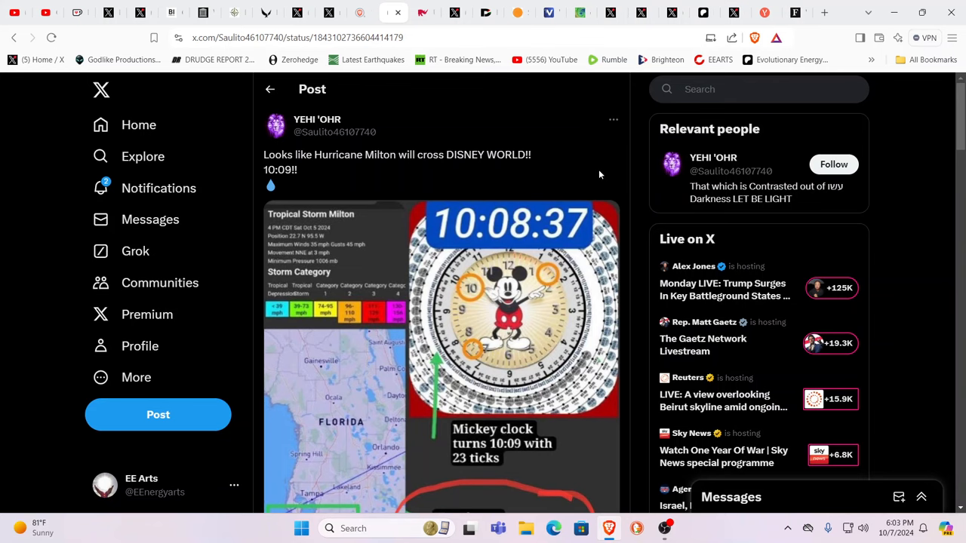
{"action": "mouse_move", "coordinate": [600, 179]}
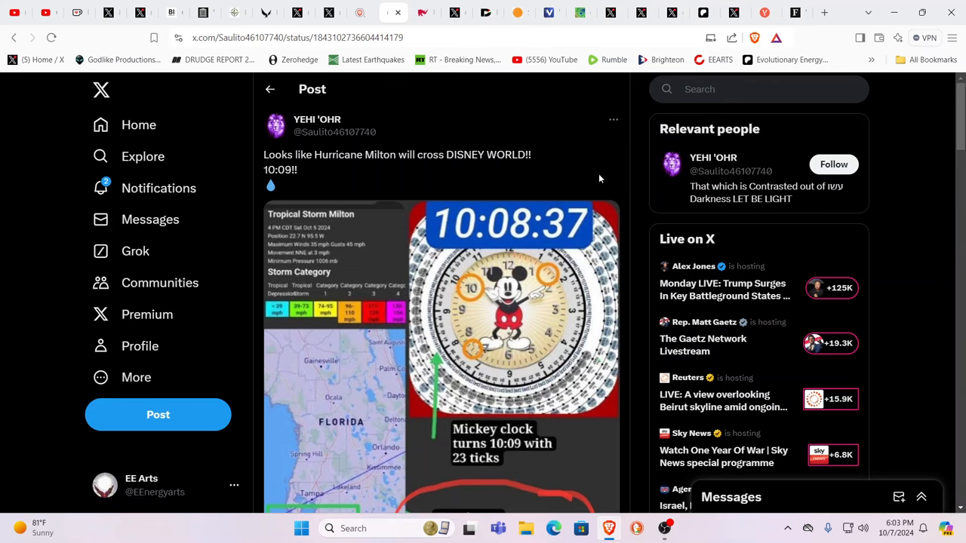
Scroll the YEHI 'OHR post to the 'Hurricane Milton will cross Disney on 10.09' caption
{"action": "scroll", "scroll_direction": "down", "scroll_amount": 3}
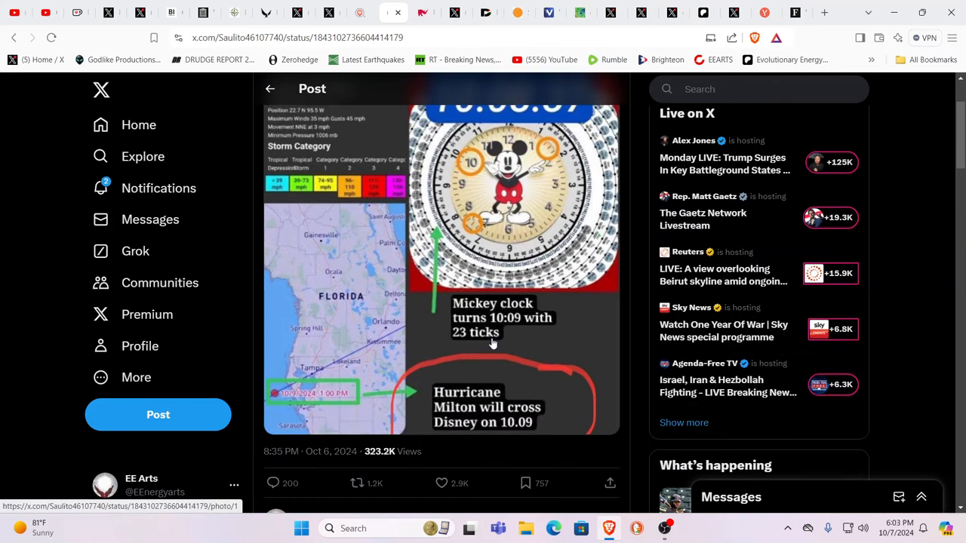
{"action": "mouse_move", "coordinate": [510, 334]}
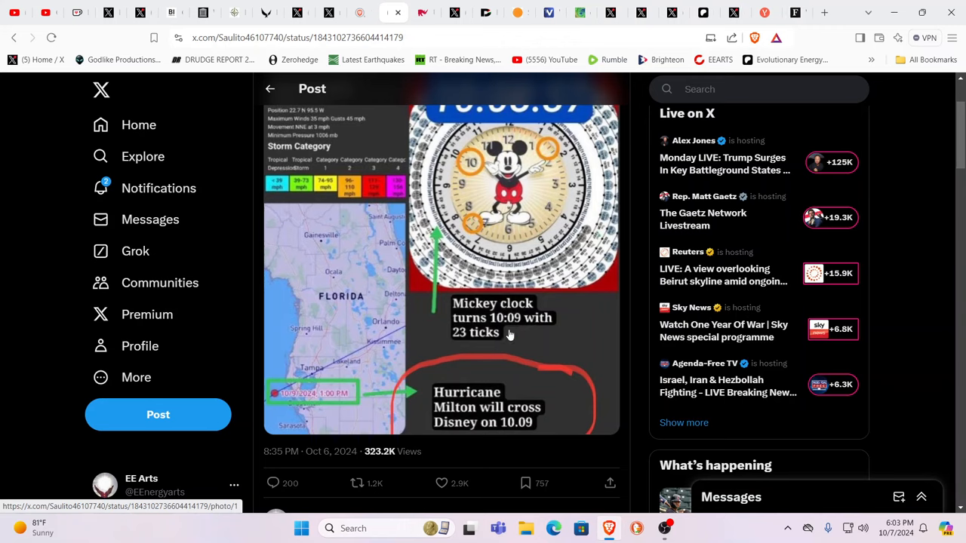
{"action": "mouse_move", "coordinate": [506, 348]}
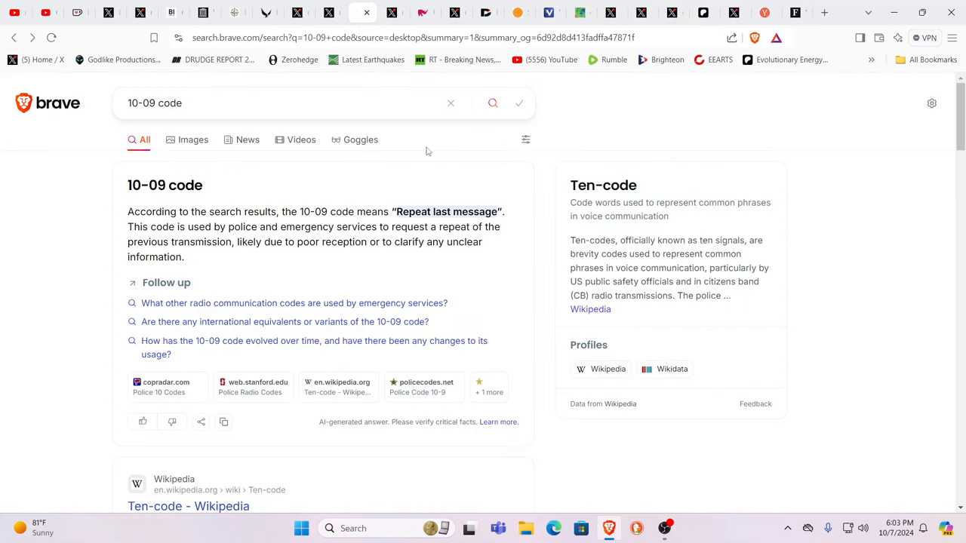
{"action": "mouse_move", "coordinate": [320, 259]}
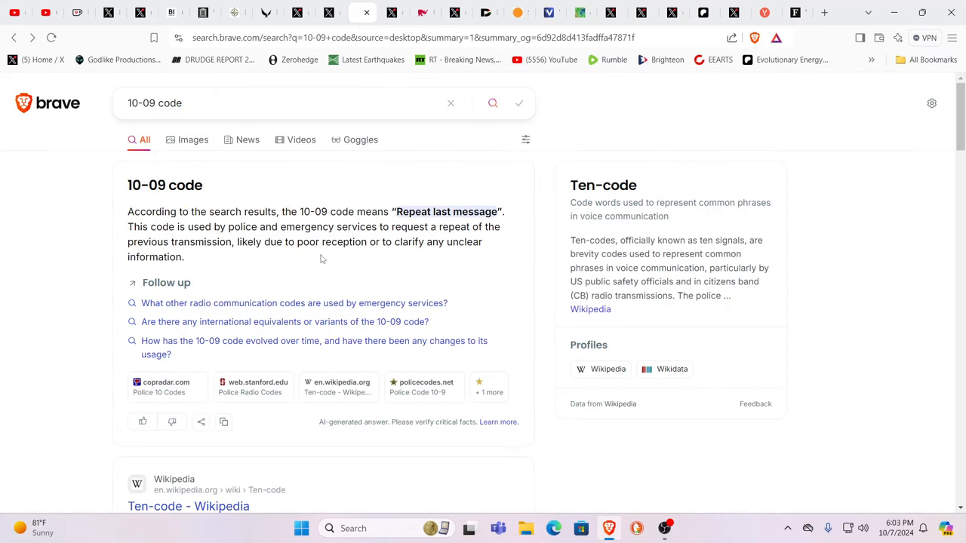
{"action": "mouse_move", "coordinate": [381, 257]}
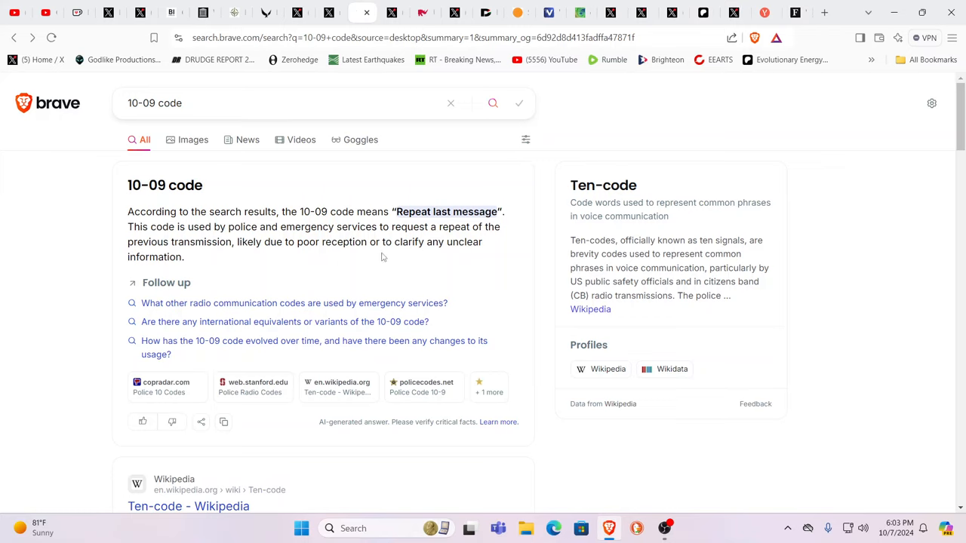
{"action": "mouse_move", "coordinate": [415, 237]}
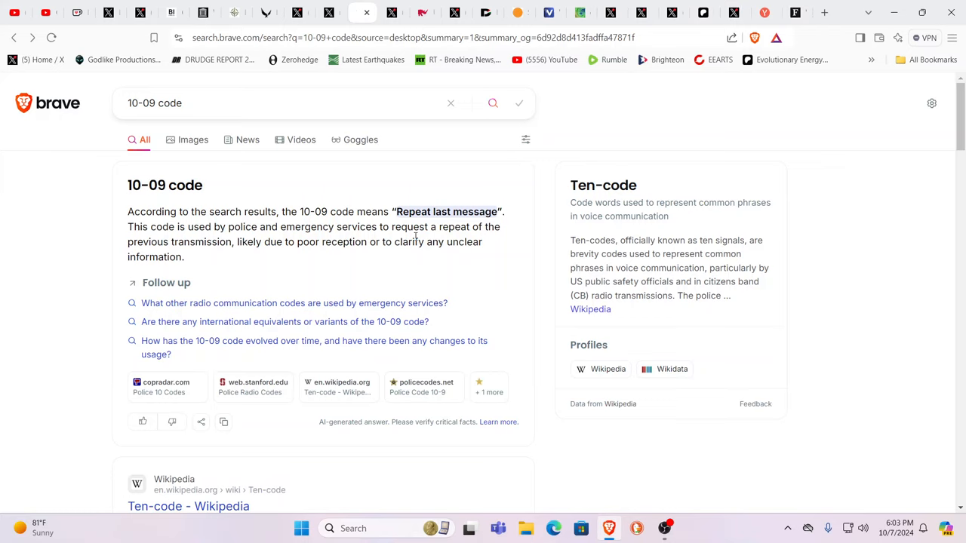
{"action": "mouse_move", "coordinate": [412, 180]}
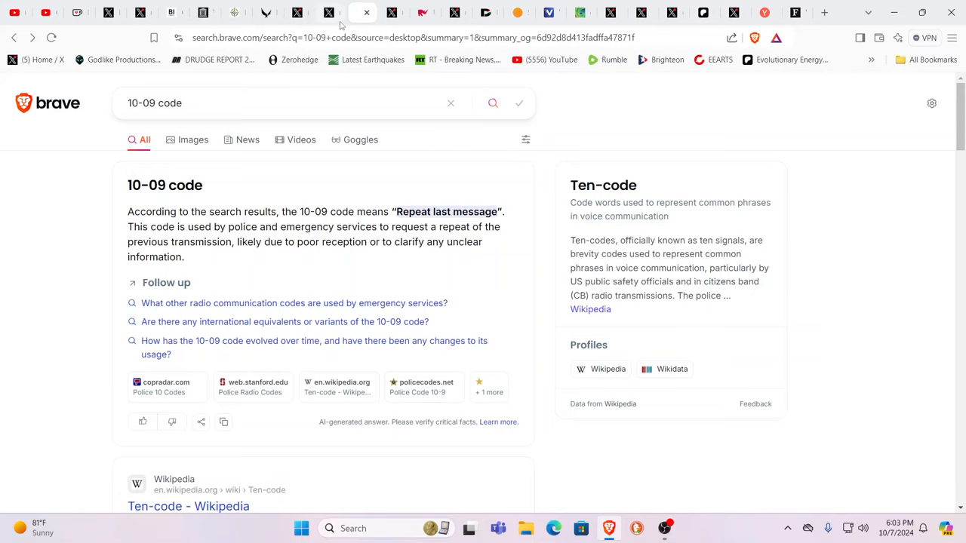
Leave the '10-09 code' Brave Search results for the nogps HAARP post tab
{"action": "left_click", "coordinate": [332, 13]}
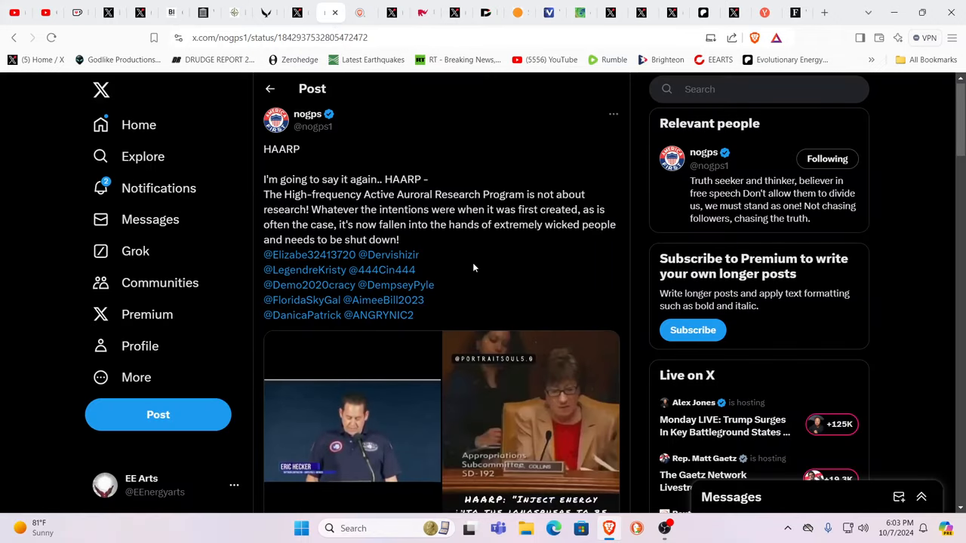
{"action": "mouse_move", "coordinate": [483, 271]}
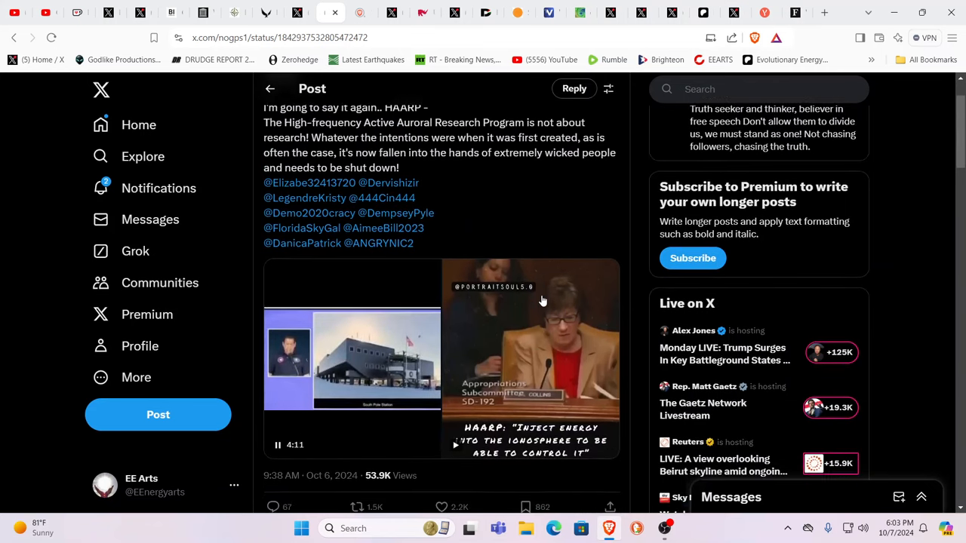
Scroll down the nogps HAARP shutdown post to its embedded video
{"action": "scroll", "scroll_direction": "down", "scroll_amount": 3}
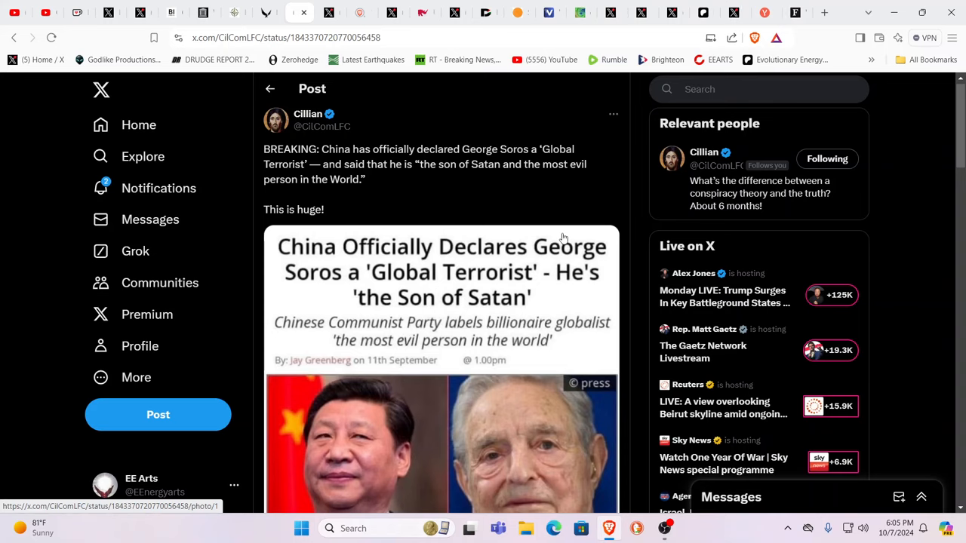
{"action": "mouse_move", "coordinate": [559, 238]}
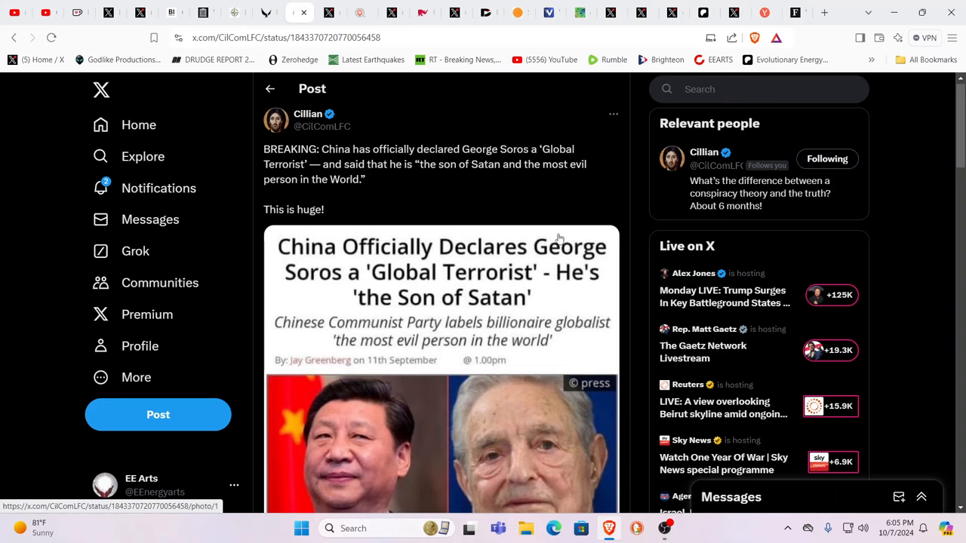
{"action": "mouse_move", "coordinate": [552, 240]}
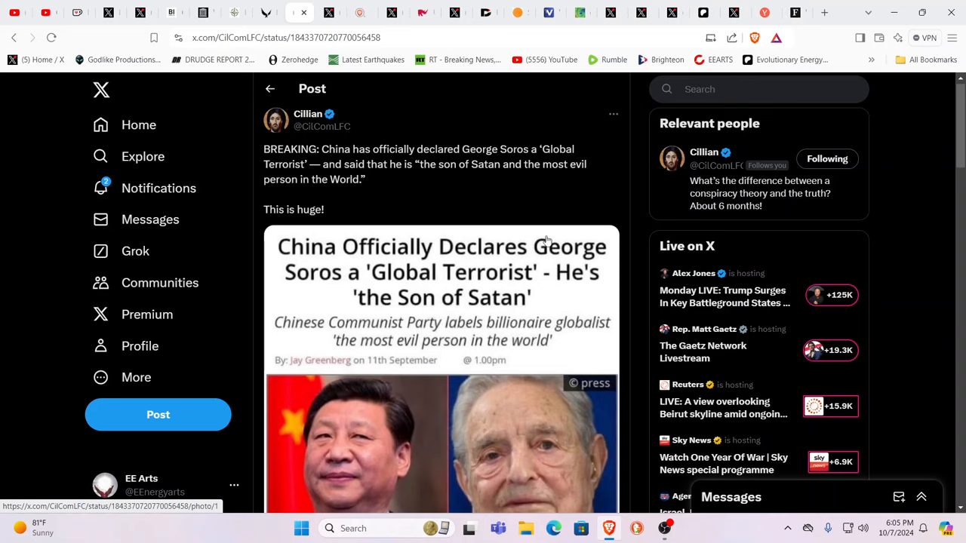
{"action": "mouse_move", "coordinate": [544, 240]}
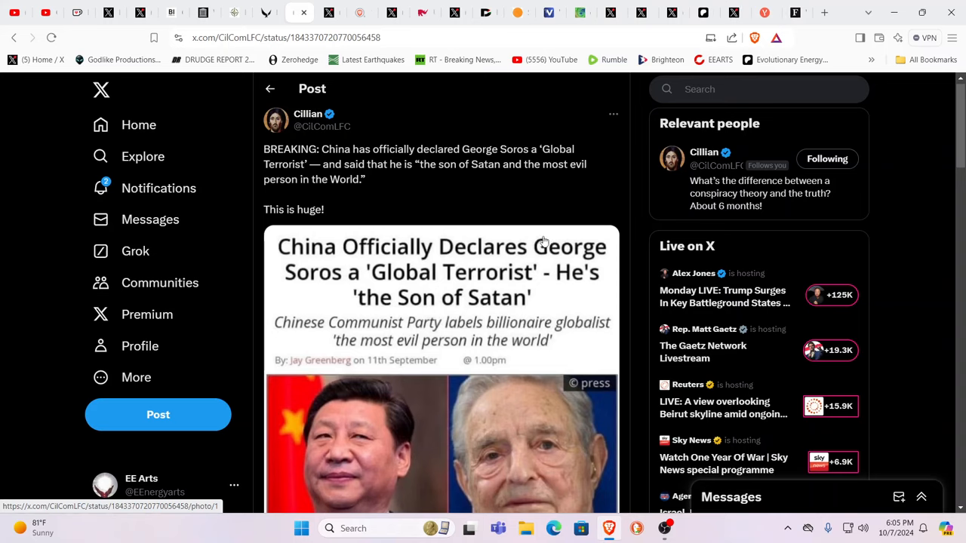
{"action": "mouse_move", "coordinate": [456, 247]}
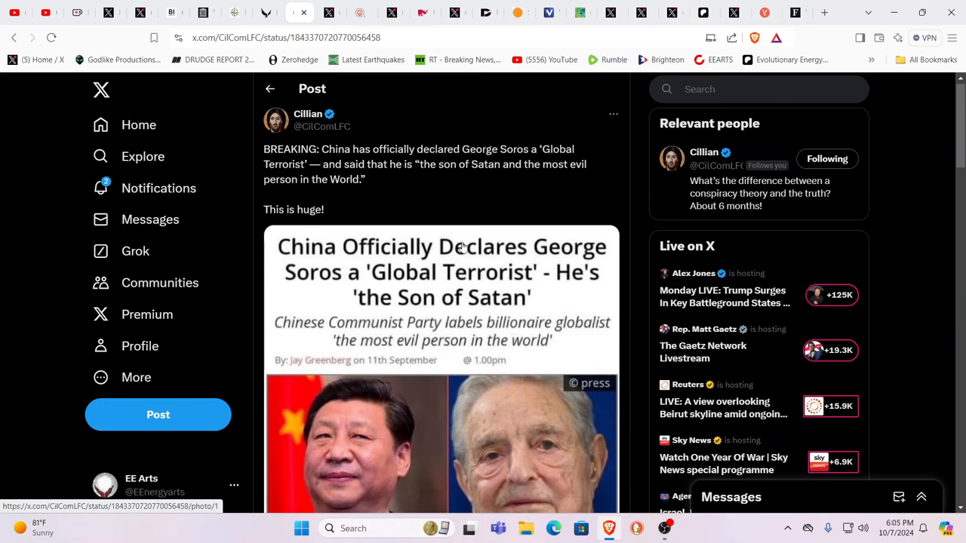
{"action": "scroll", "scroll_direction": "down", "scroll_amount": 3}
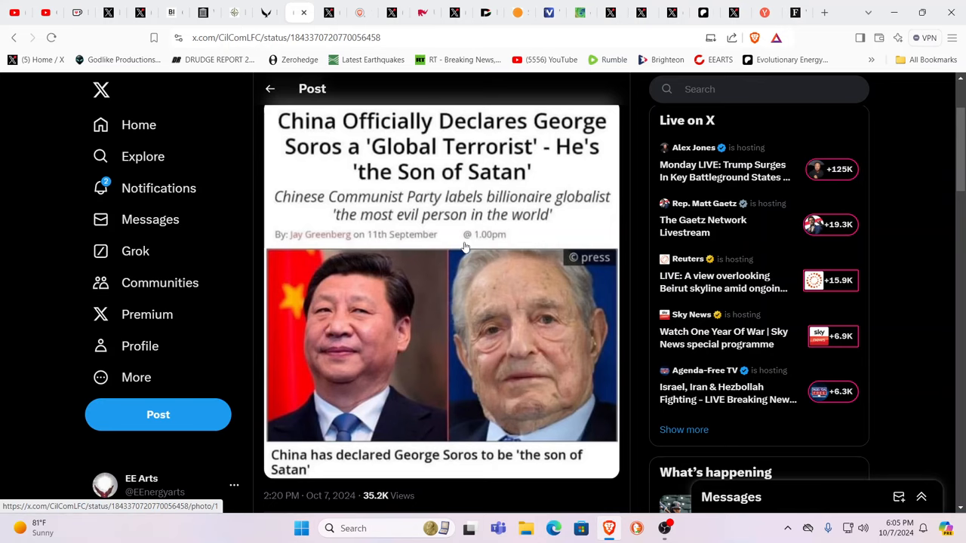
{"action": "mouse_move", "coordinate": [476, 141]}
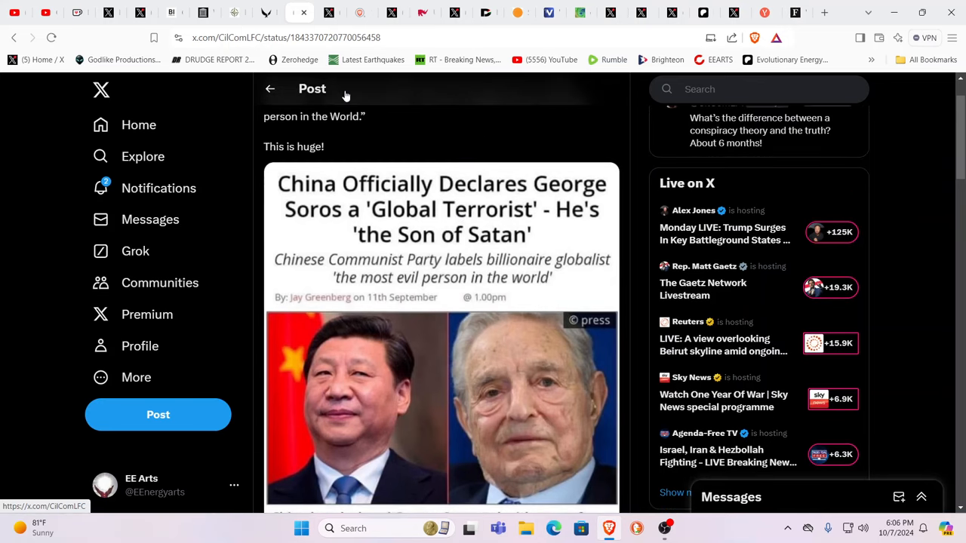
{"action": "mouse_move", "coordinate": [266, 13]}
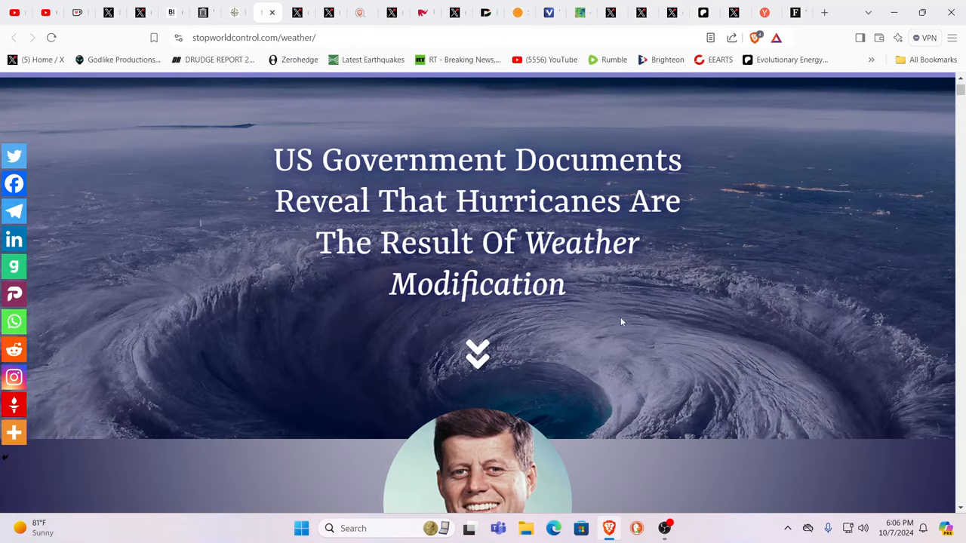
{"action": "mouse_move", "coordinate": [663, 305]}
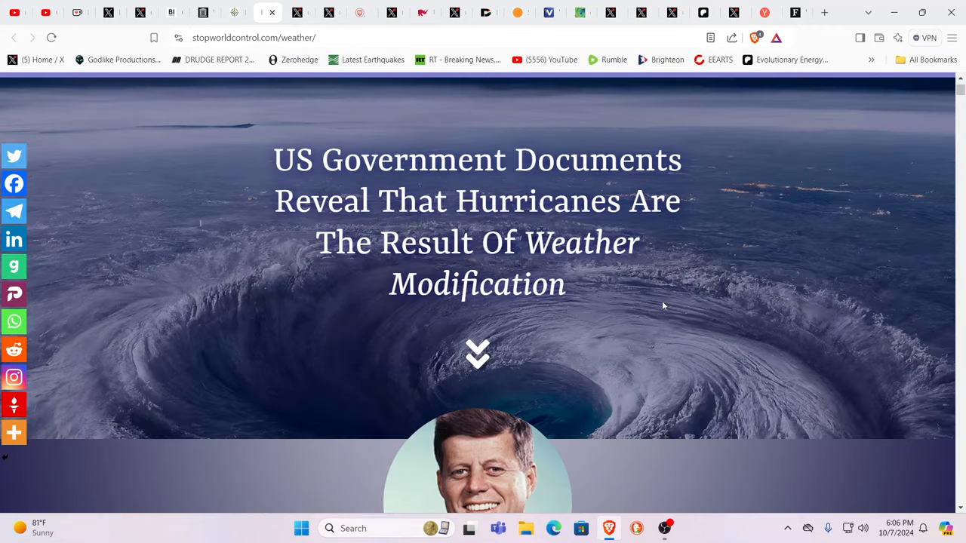
Scroll through the stopworldcontrol.com weather modification report
{"action": "scroll", "scroll_direction": "down", "scroll_amount": 3}
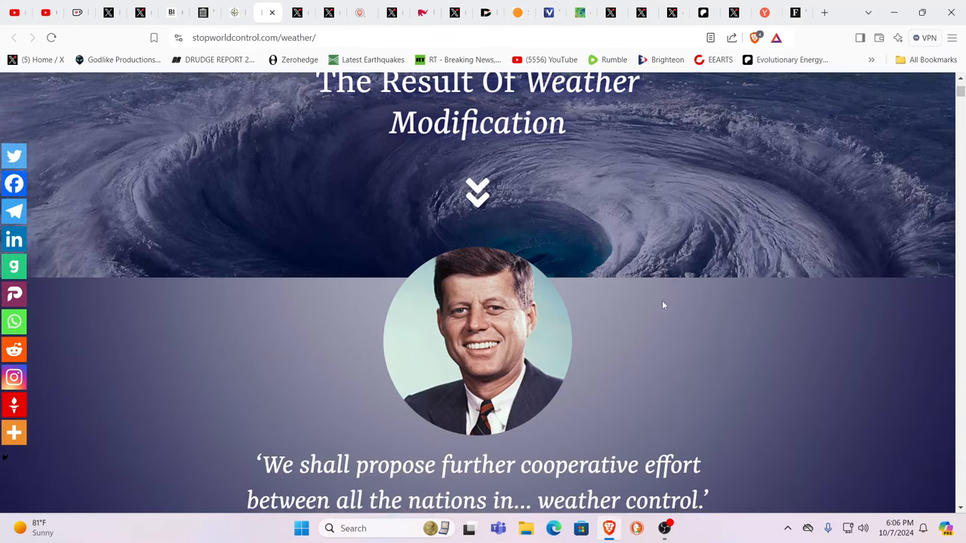
{"action": "scroll", "scroll_direction": "down", "scroll_amount": 3}
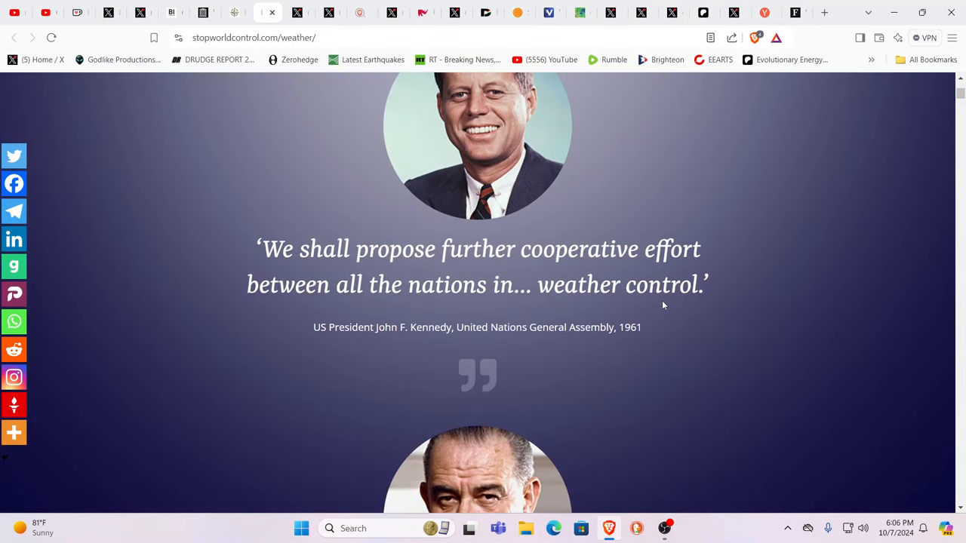
{"action": "mouse_move", "coordinate": [661, 305]}
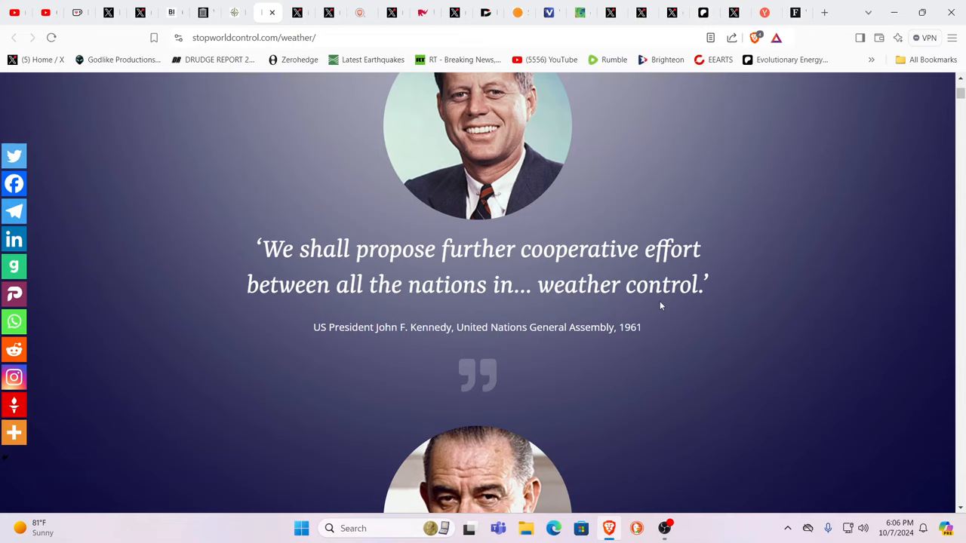
{"action": "mouse_move", "coordinate": [410, 372]}
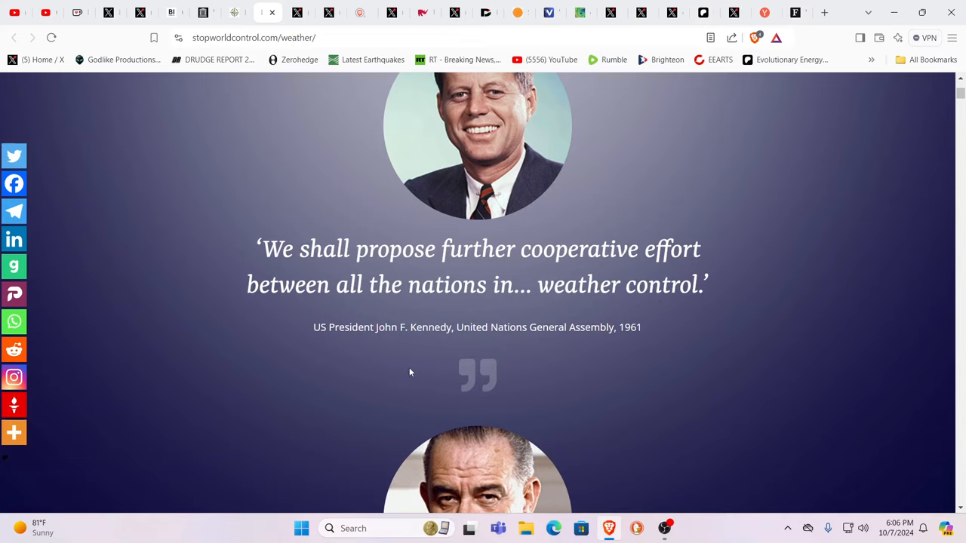
{"action": "mouse_move", "coordinate": [558, 340]}
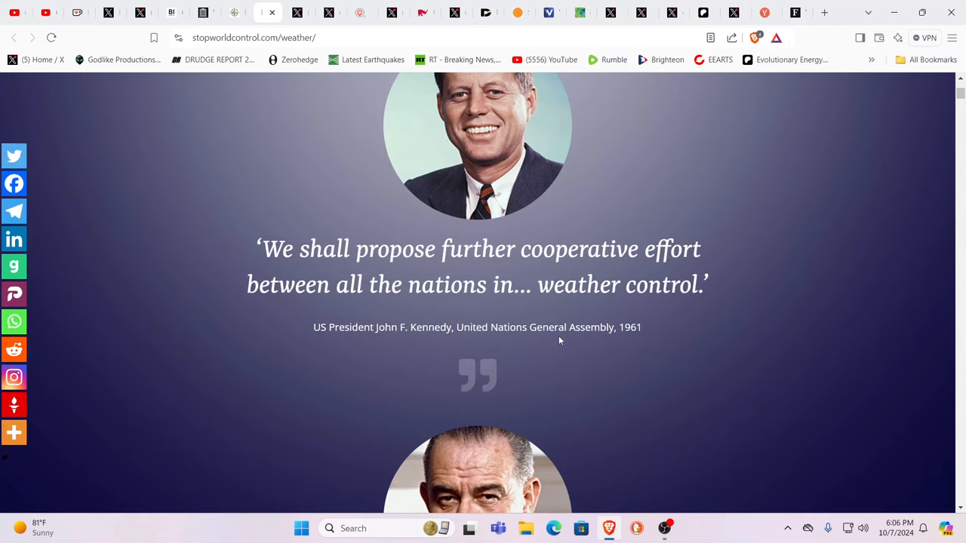
{"action": "scroll", "scroll_direction": "down", "scroll_amount": 3}
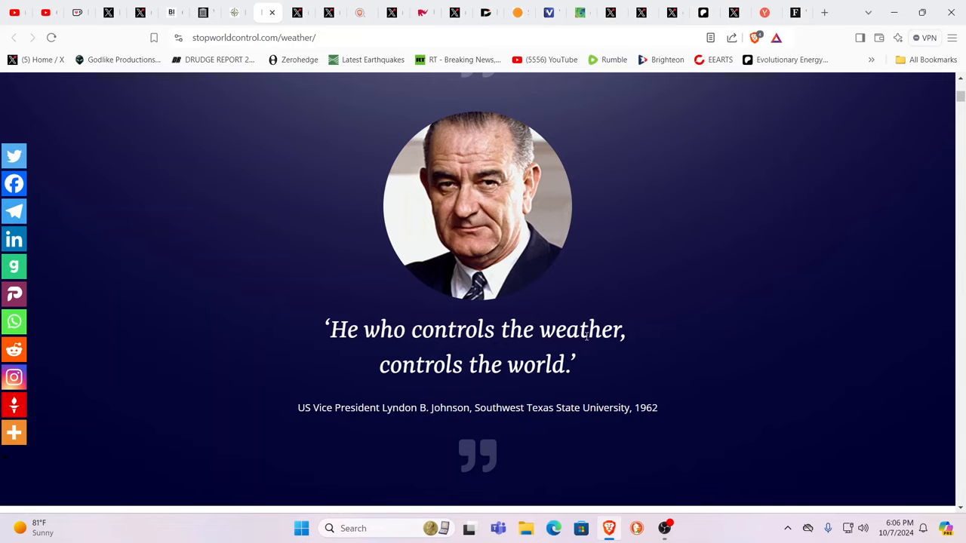
{"action": "scroll", "scroll_direction": "down", "scroll_amount": 3}
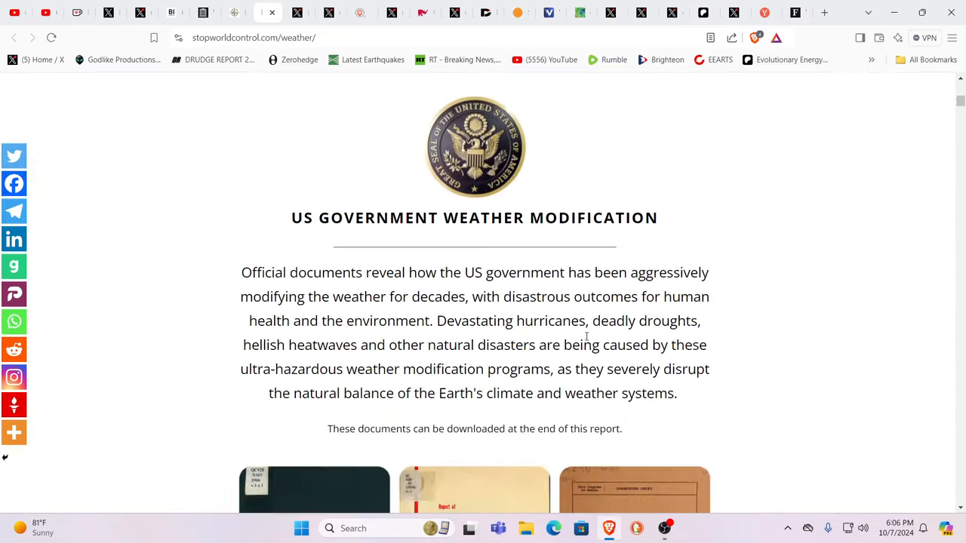
{"action": "scroll", "scroll_direction": "down", "scroll_amount": 3}
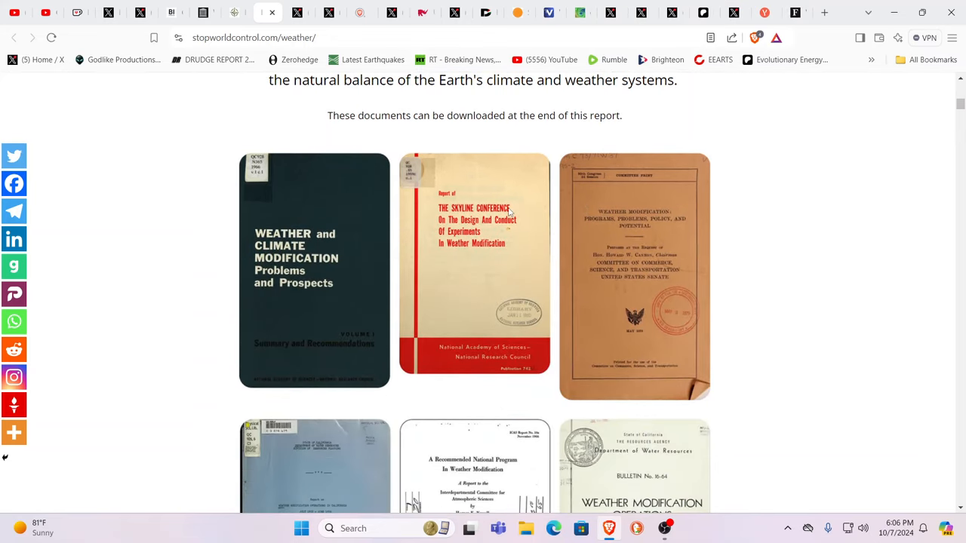
{"action": "scroll", "scroll_direction": "down", "scroll_amount": 3}
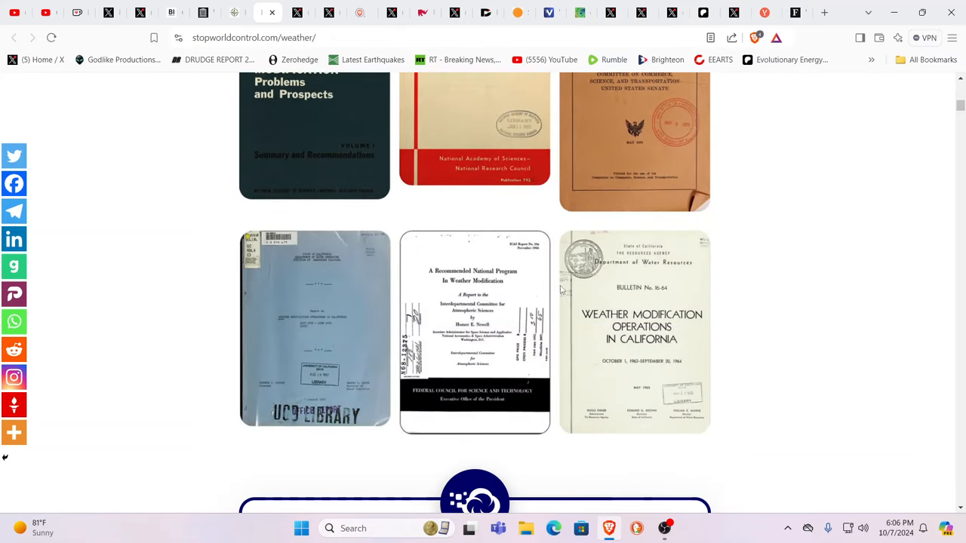
{"action": "scroll", "scroll_direction": "down", "scroll_amount": 3}
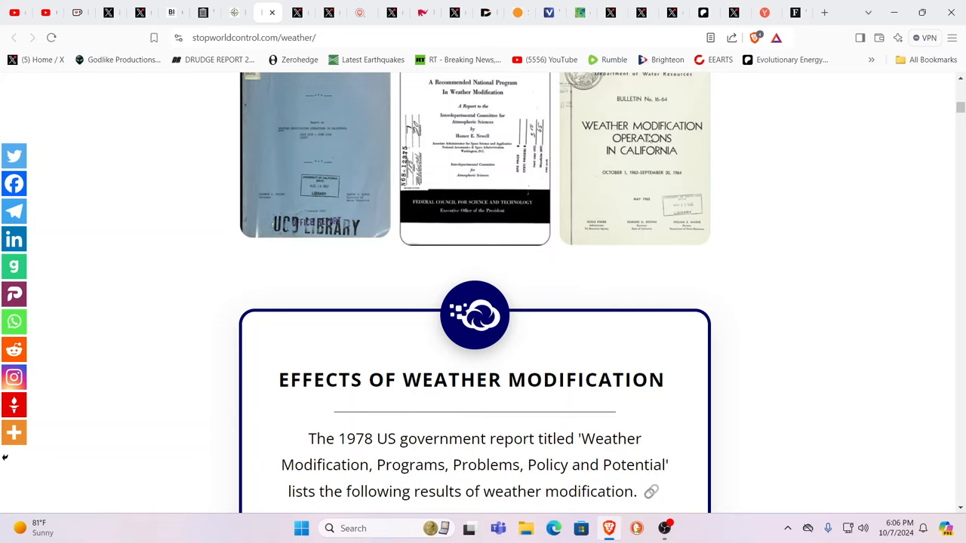
{"action": "mouse_move", "coordinate": [653, 139]}
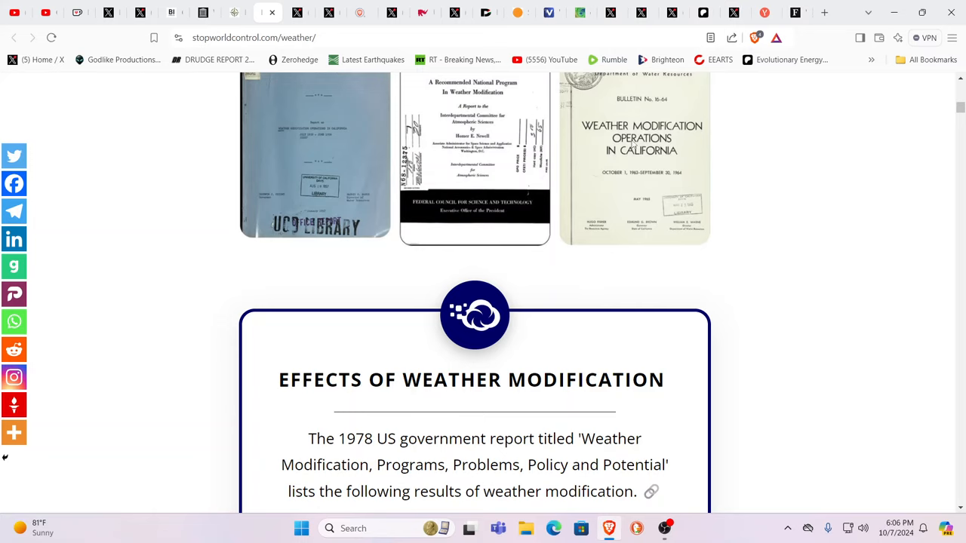
{"action": "mouse_move", "coordinate": [611, 176]}
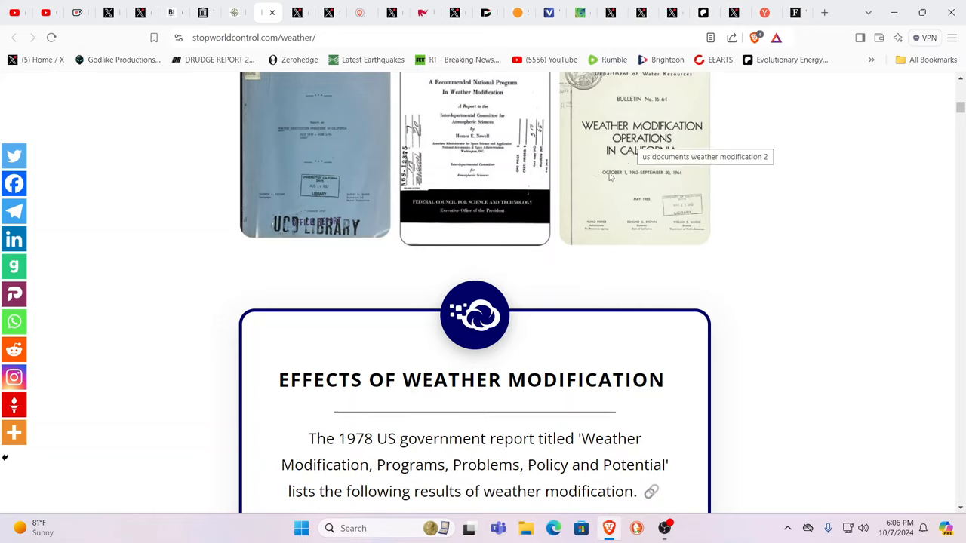
{"action": "scroll", "scroll_direction": "down", "scroll_amount": 3}
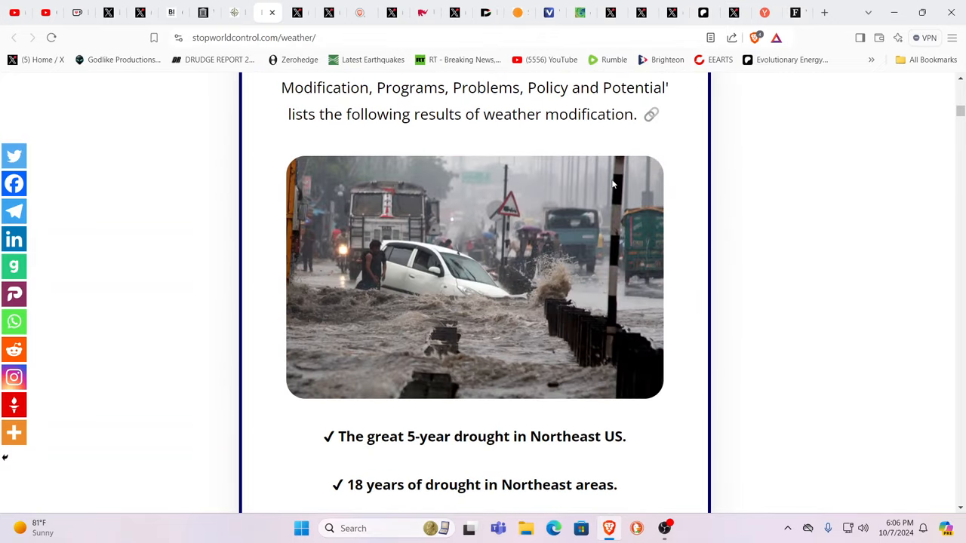
{"action": "mouse_move", "coordinate": [612, 184]}
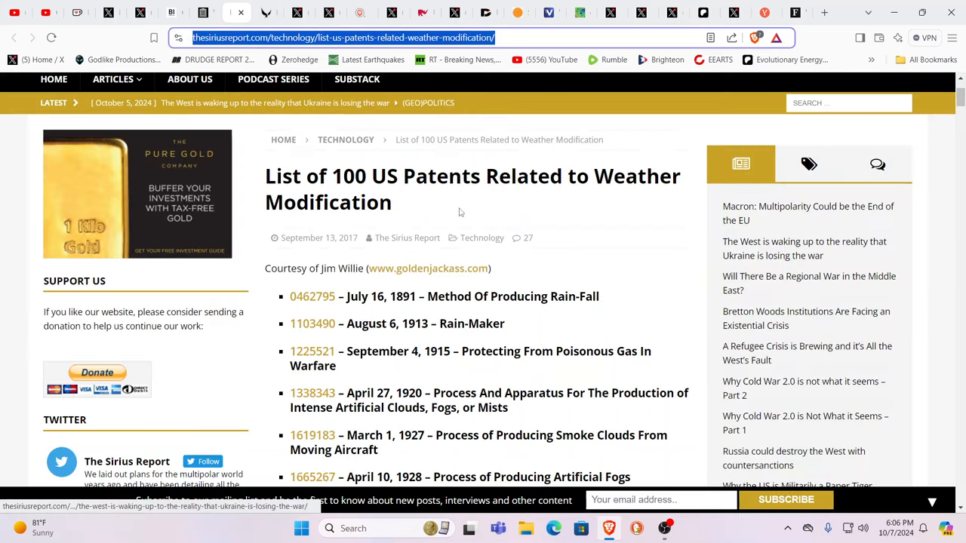
{"action": "scroll", "scroll_direction": "down", "scroll_amount": 3}
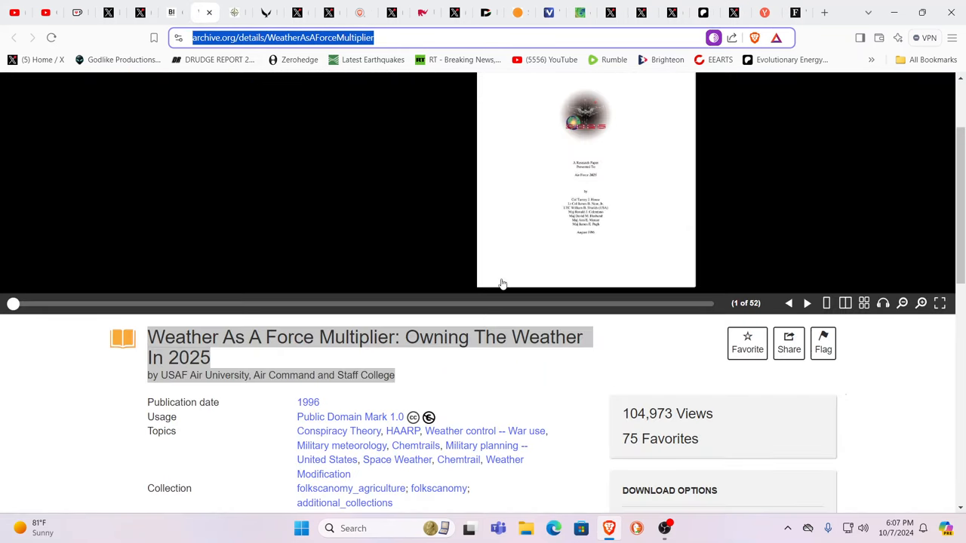
Scroll the 'Weather As A Force Multiplier' archive.org item details, then move to the next tab
{"action": "scroll", "scroll_direction": "down", "scroll_amount": 3}
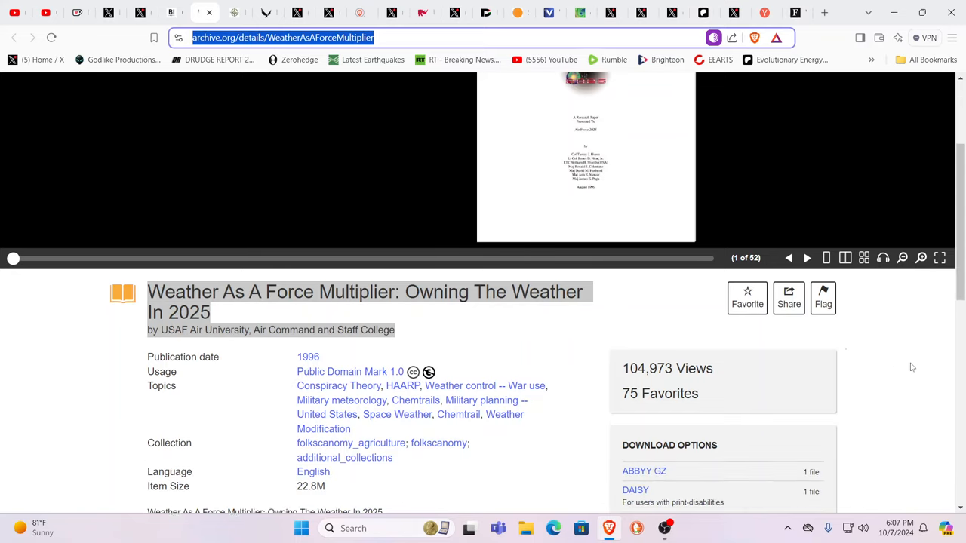
{"action": "scroll", "scroll_direction": "down", "scroll_amount": 3}
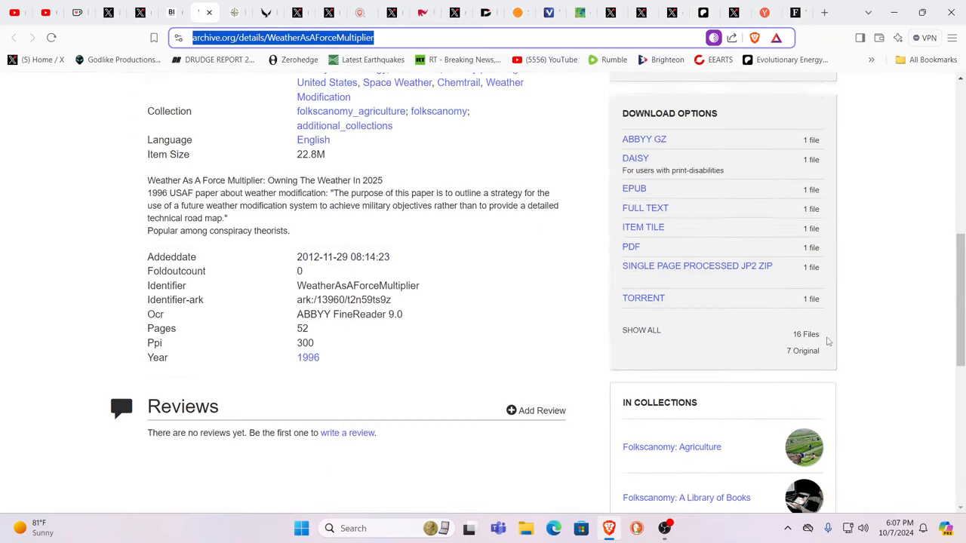
{"action": "left_click", "coordinate": [205, 13]}
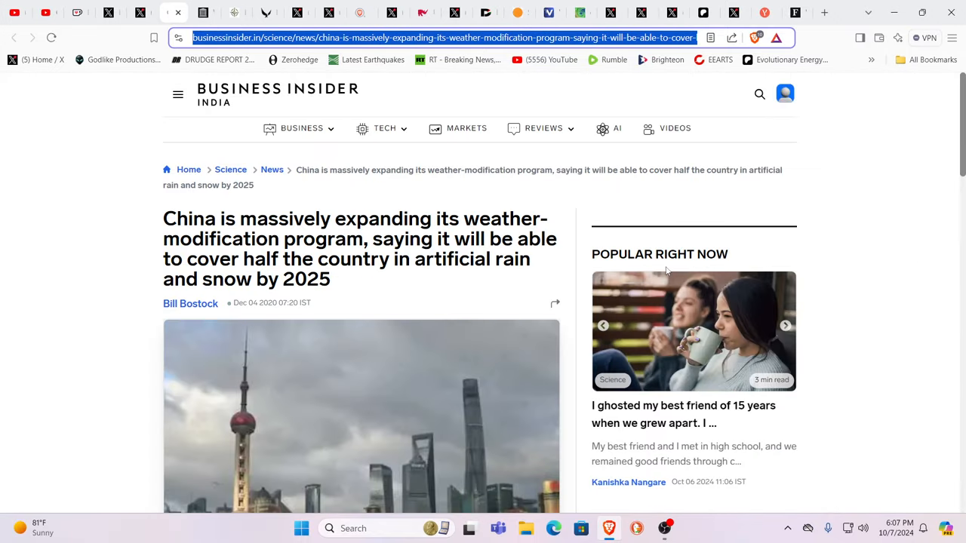
{"action": "mouse_move", "coordinate": [325, 261]}
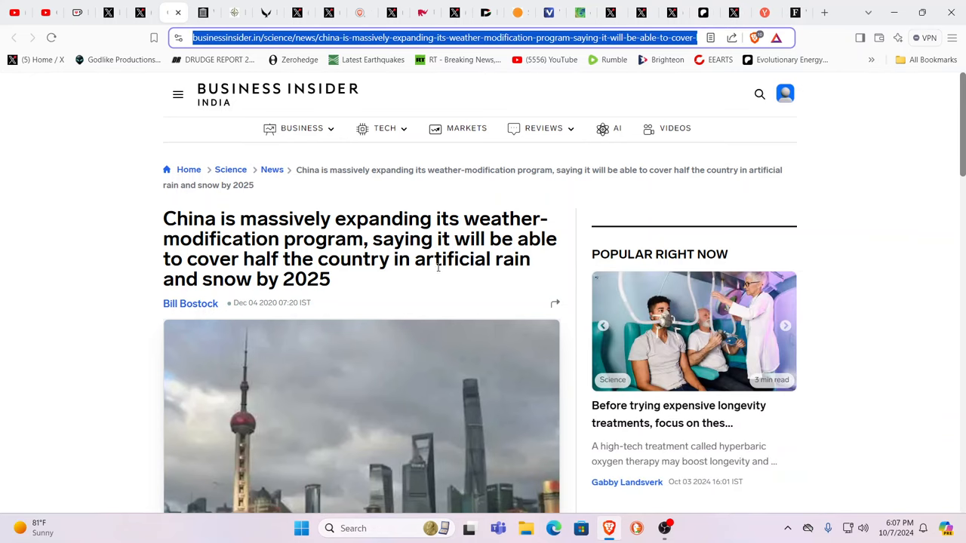
{"action": "mouse_move", "coordinate": [439, 260]}
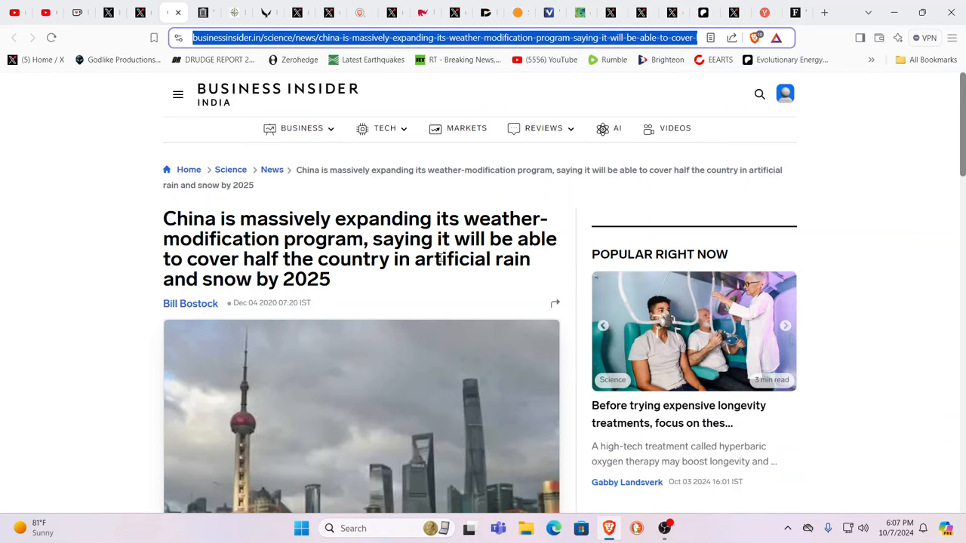
Click in the Business Insider article on China's weather-modification expansion
{"action": "left_click", "coordinate": [785, 325]}
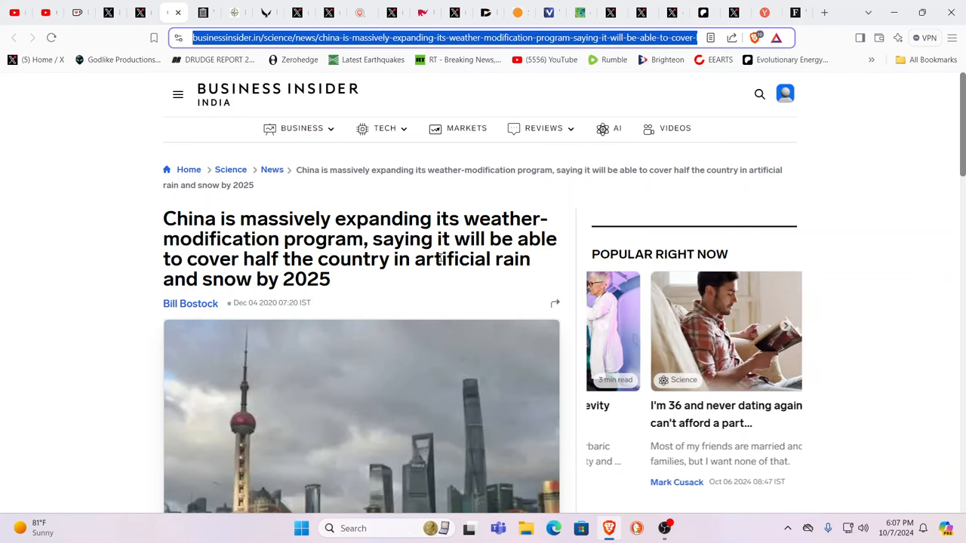